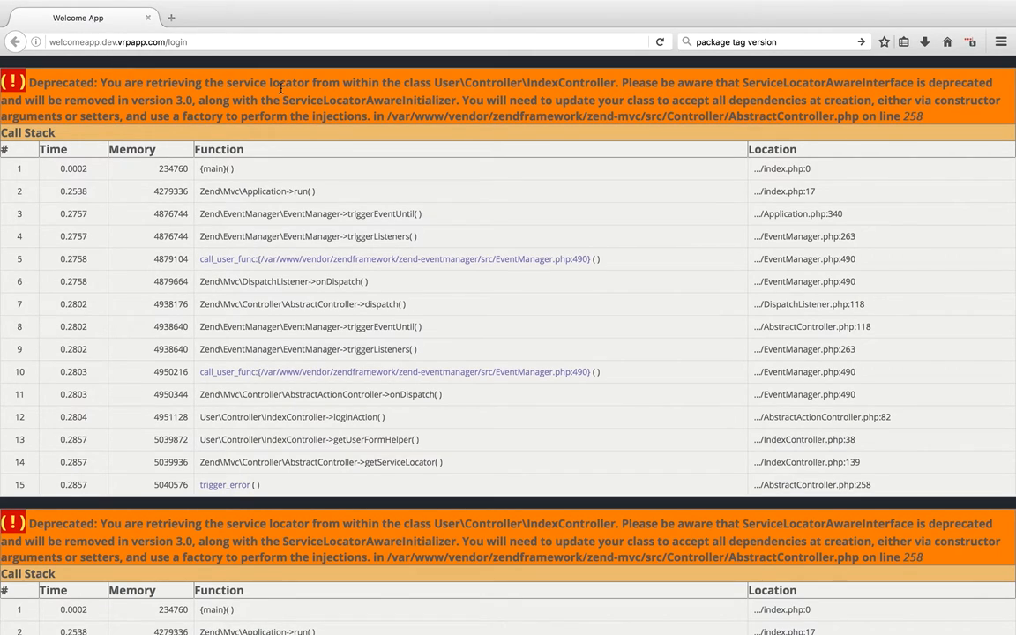
{"action": "mouse_move", "coordinate": [630, 82]}
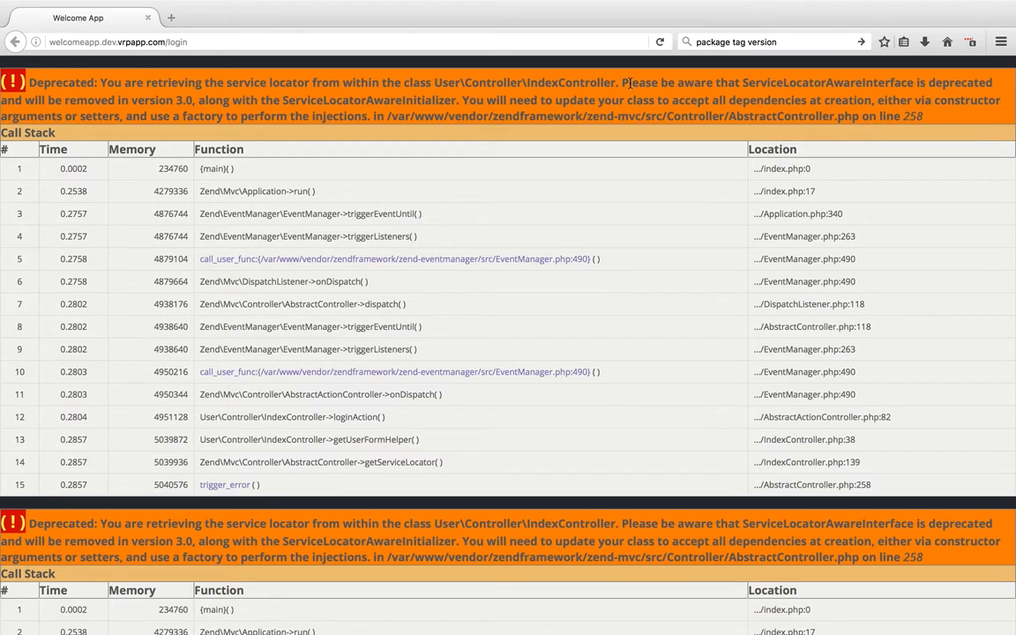
{"action": "mouse_move", "coordinate": [783, 90]}
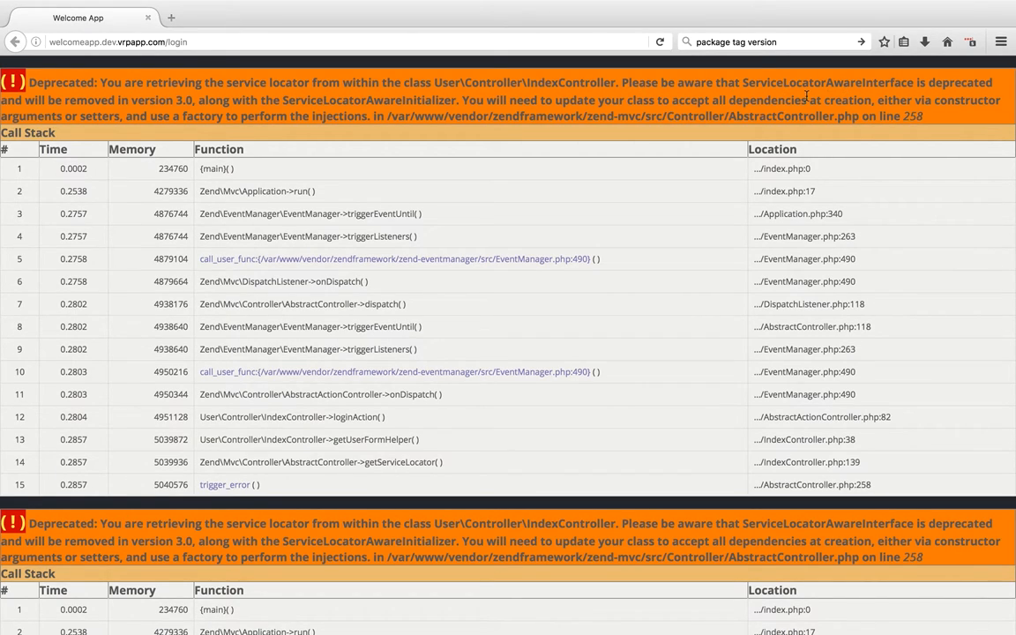
{"action": "mouse_move", "coordinate": [443, 132]}
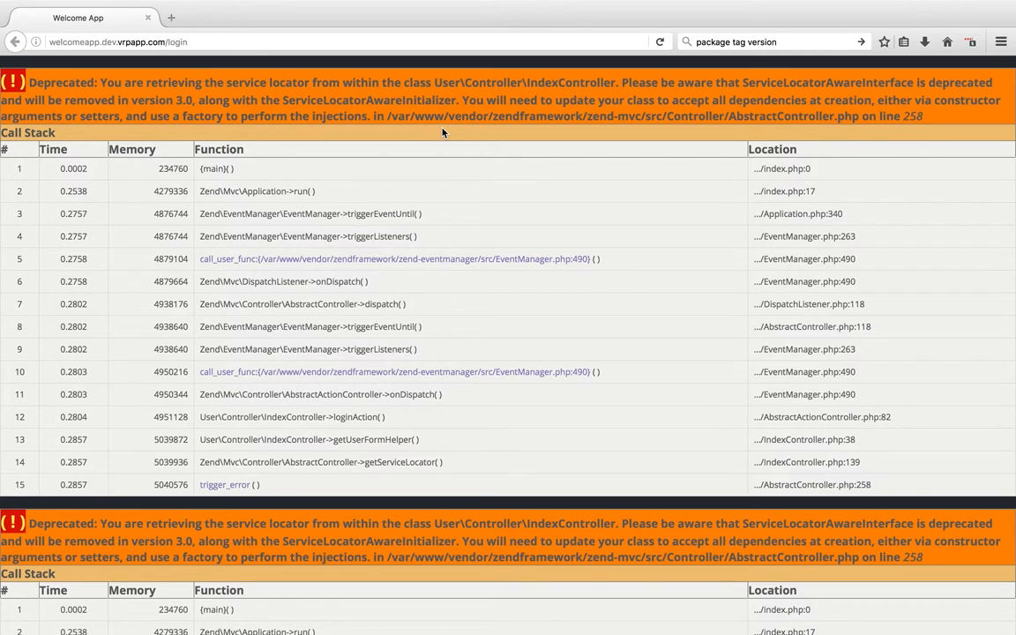
{"action": "mouse_move", "coordinate": [329, 106]}
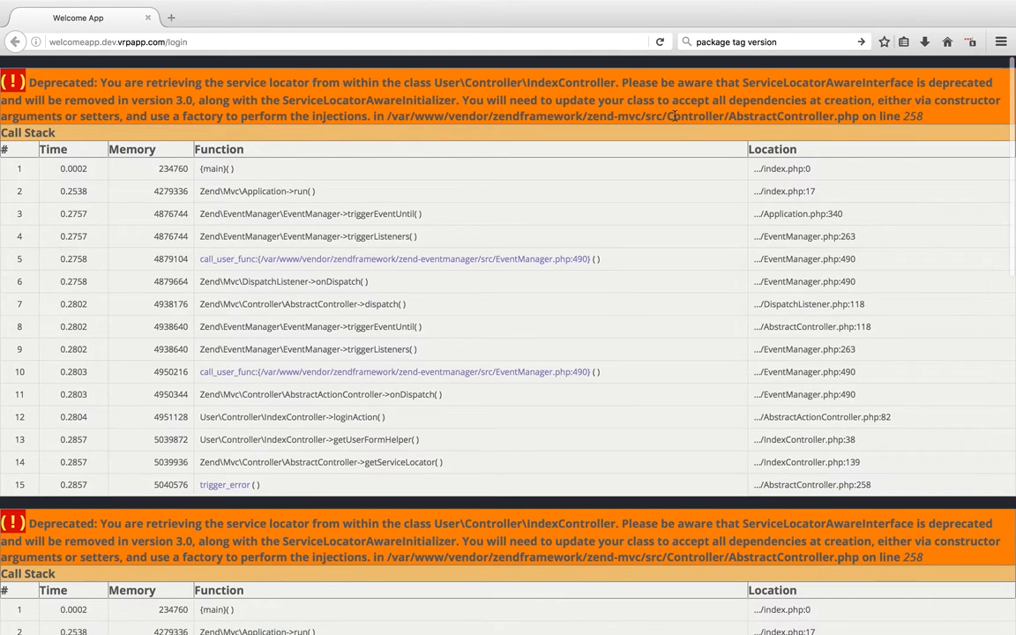
Scroll through the repeated service locator deprecation warnings and call stacks on the Firefox login page
{"action": "scroll", "scroll_direction": "down", "scroll_amount": 3}
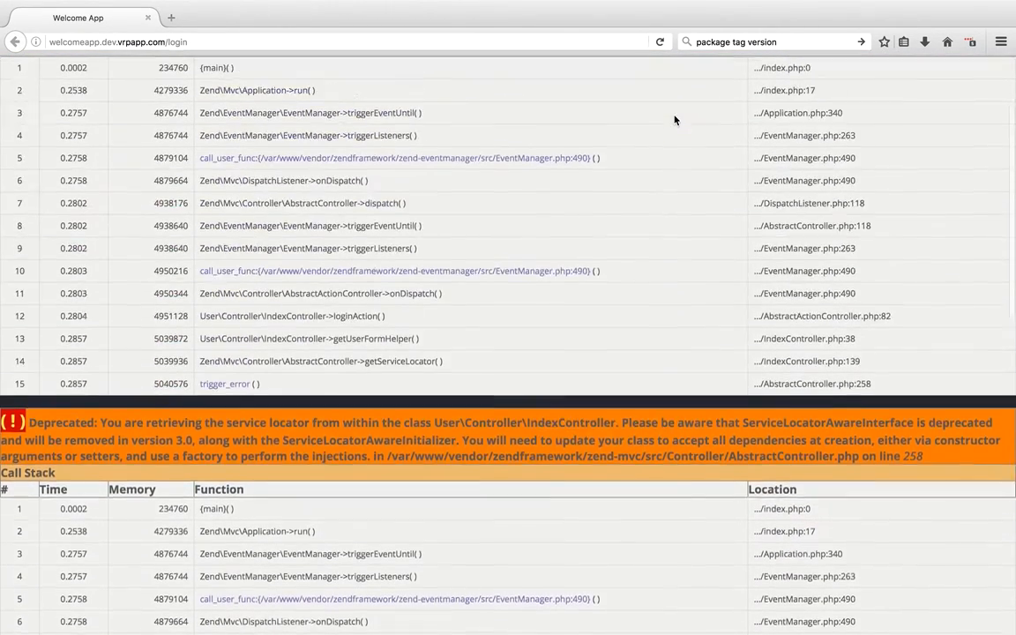
{"action": "scroll", "scroll_direction": "up", "scroll_amount": 3}
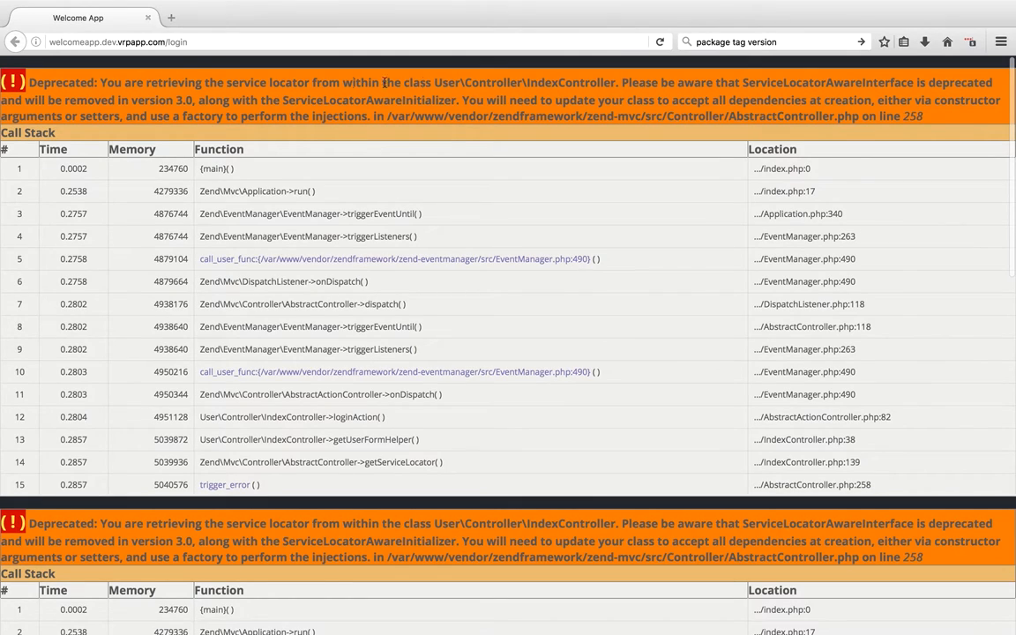
{"action": "mouse_move", "coordinate": [620, 121]}
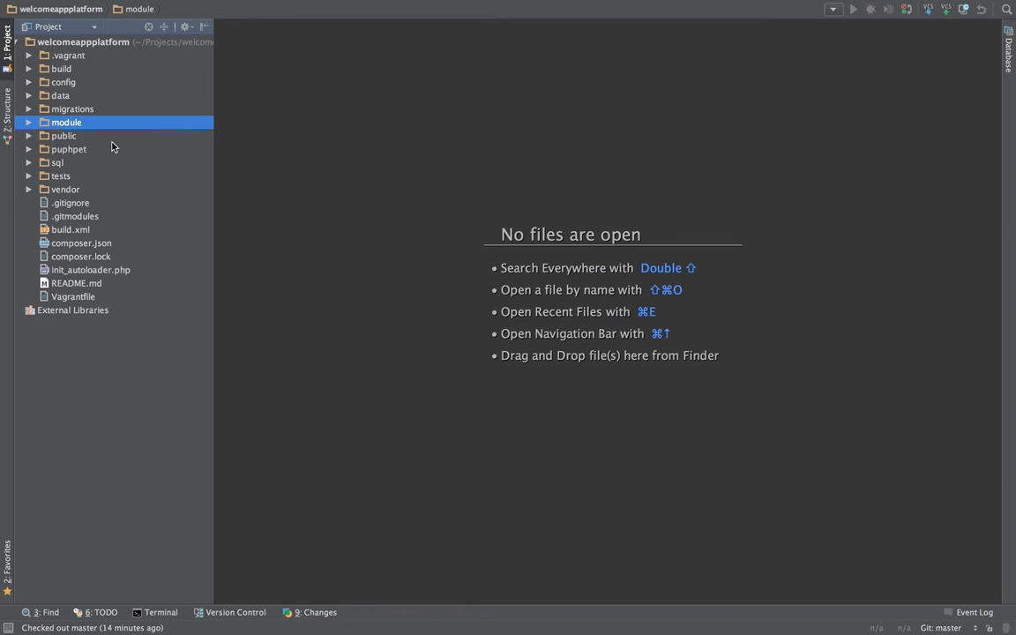
Expand module > User > src > Controller and open IndexController.php
{"action": "left_click", "coordinate": [29, 121]}
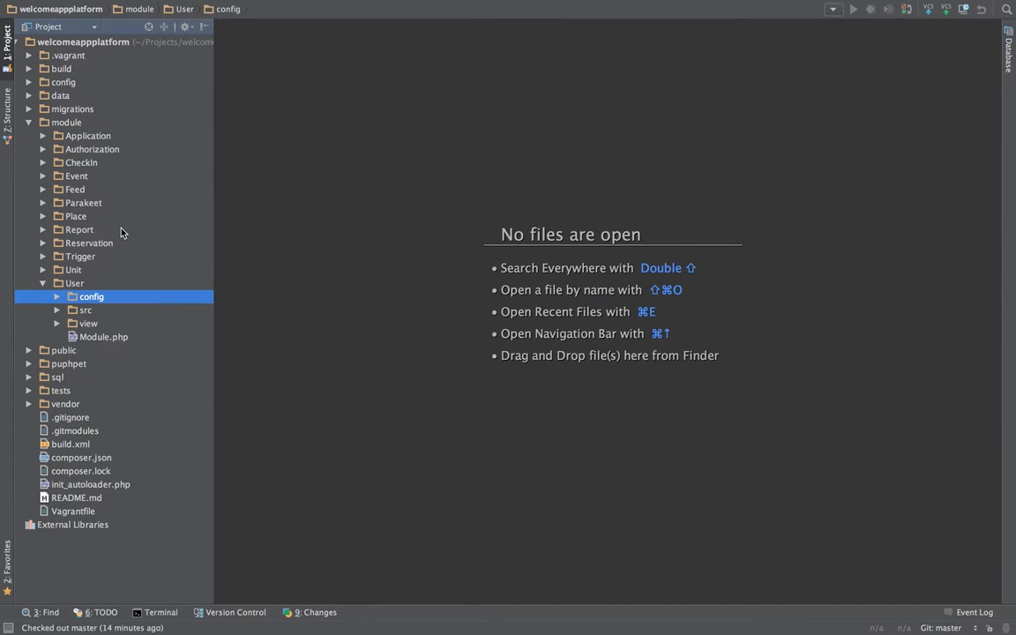
{"action": "left_click", "coordinate": [86, 309]}
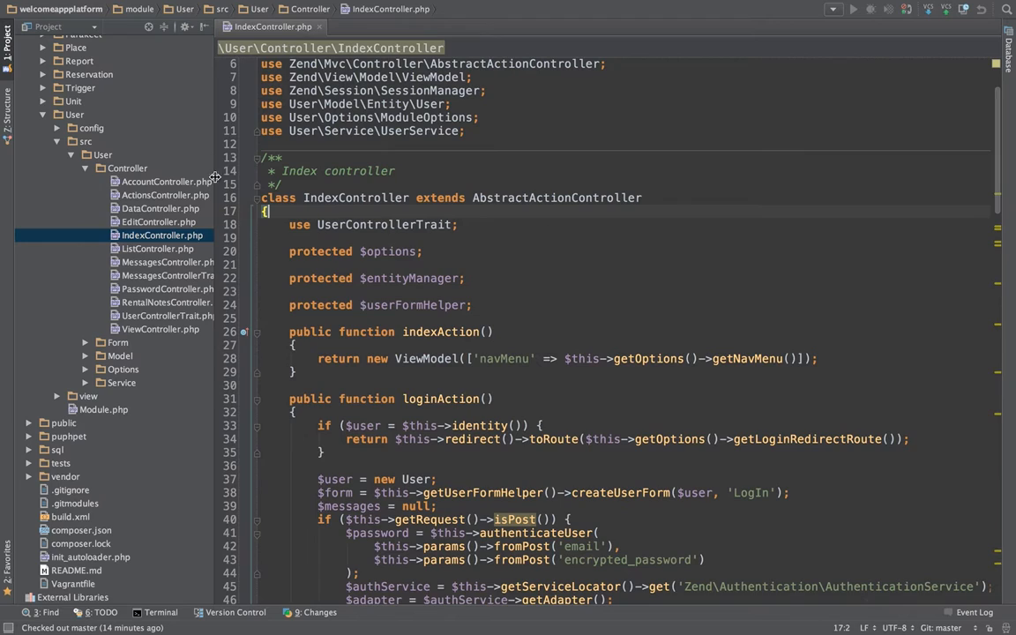
{"action": "scroll", "scroll_direction": "up", "scroll_amount": 3}
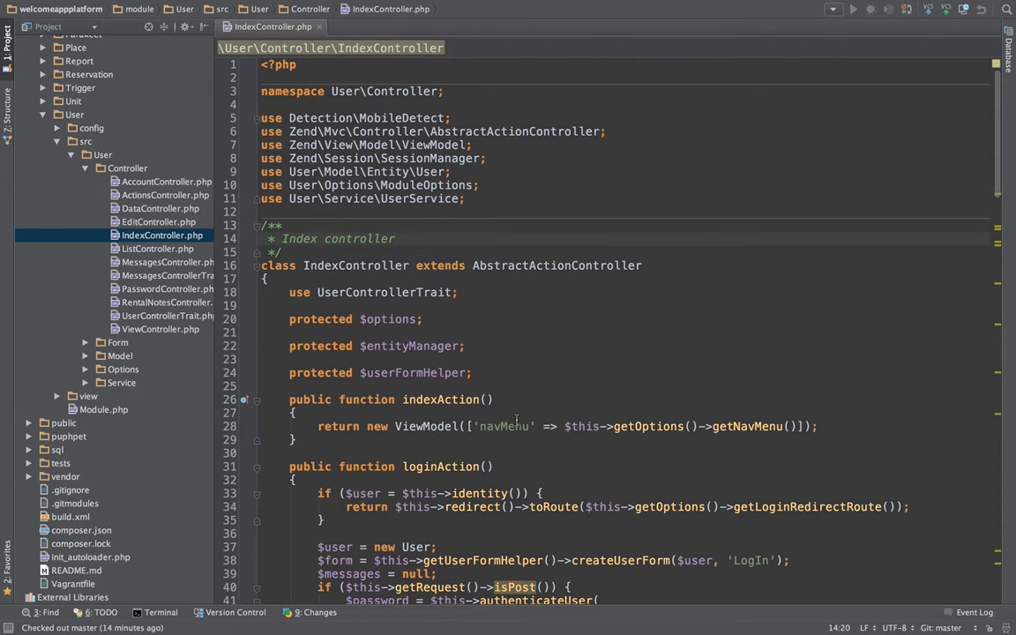
Trace AbstractActionController up to AbstractController's deprecated getServiceLocator method, then close it
{"action": "left_click", "coordinate": [544, 266]}
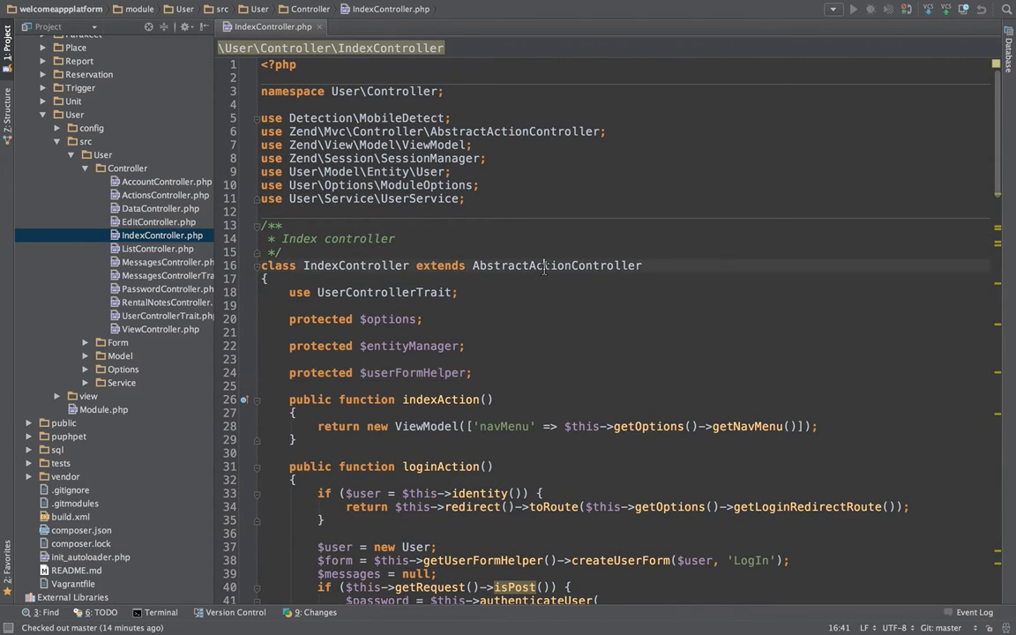
{"action": "left_click", "coordinate": [556, 265]}
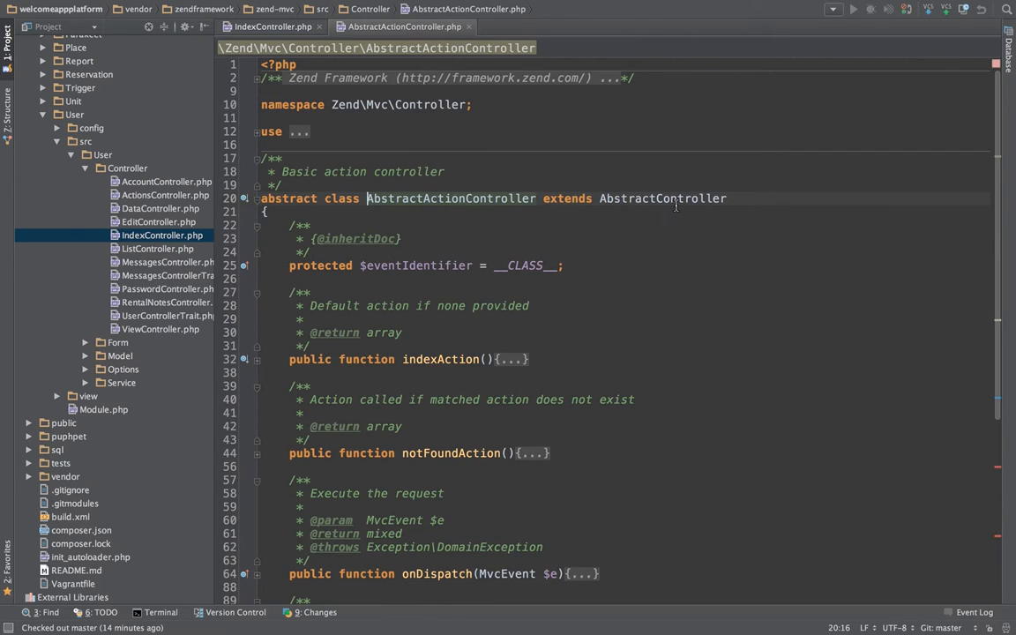
{"action": "left_click", "coordinate": [663, 198]}
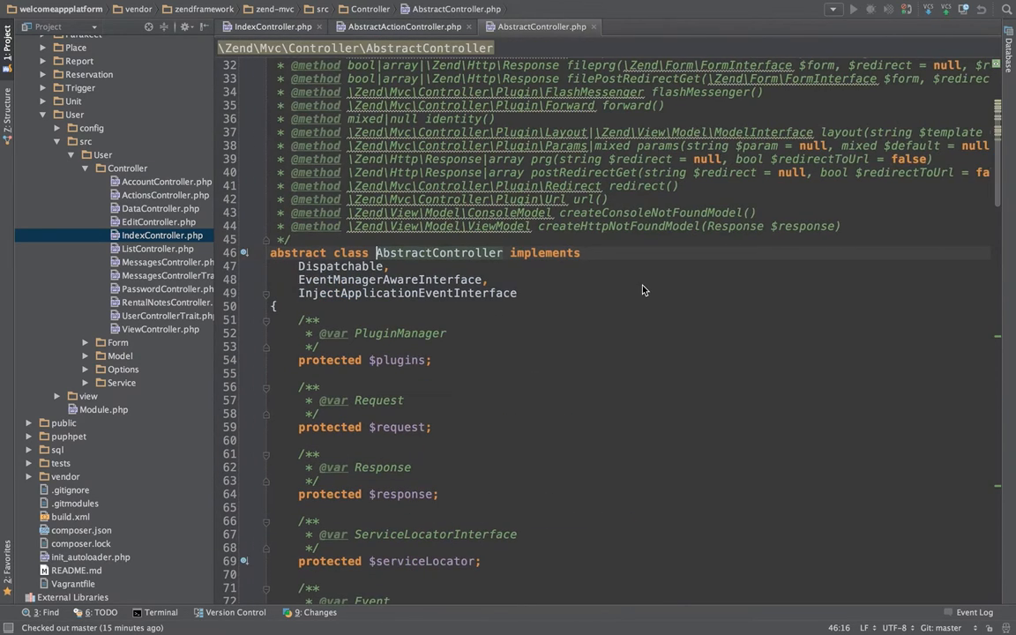
{"action": "scroll", "scroll_direction": "down", "scroll_amount": 3}
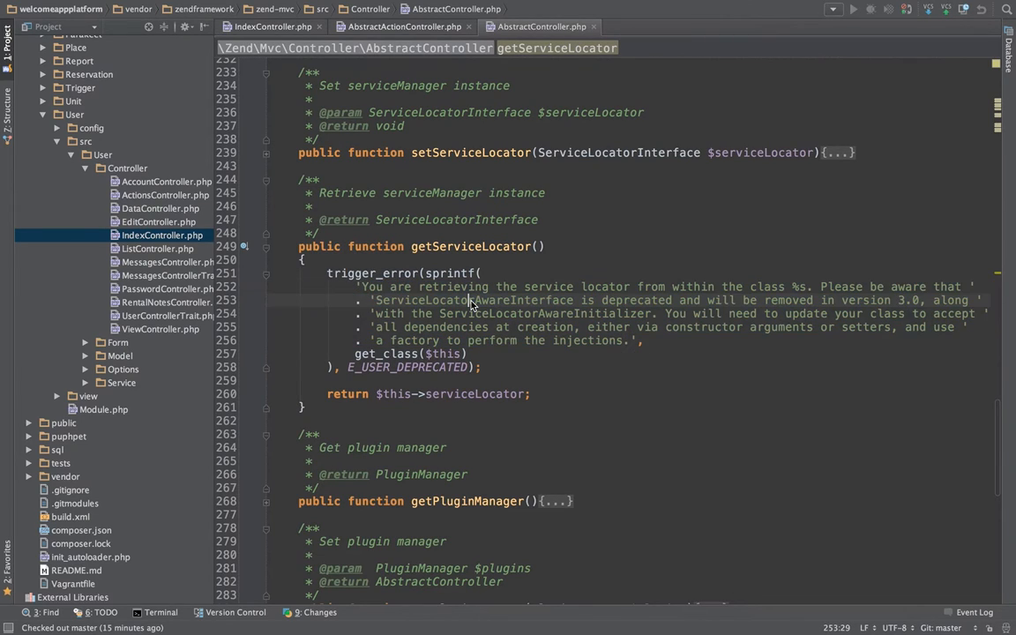
{"action": "left_click", "coordinate": [403, 26]}
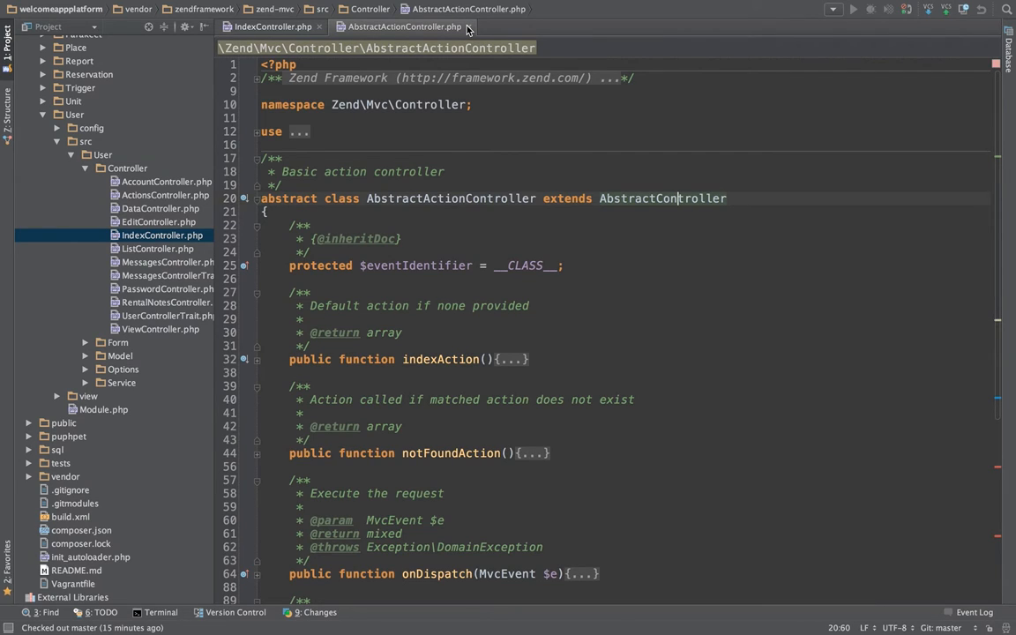
{"action": "mouse_move", "coordinate": [467, 26]}
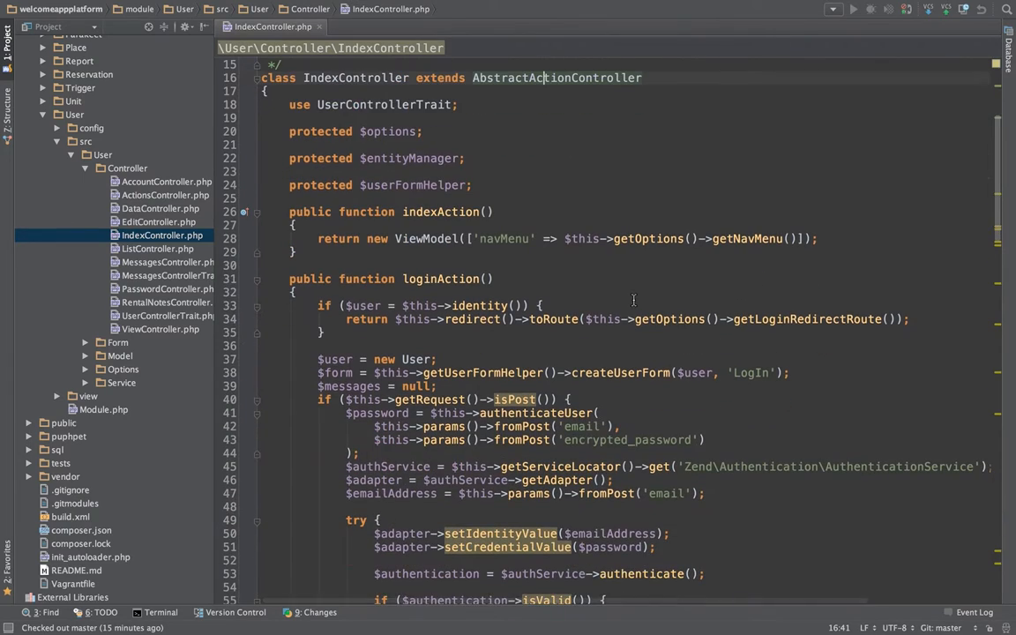
Add a protected $serviceLocator property and a public __construct($serviceLocator) constructor
{"action": "type", "text": "protected $serviceLocator;"}
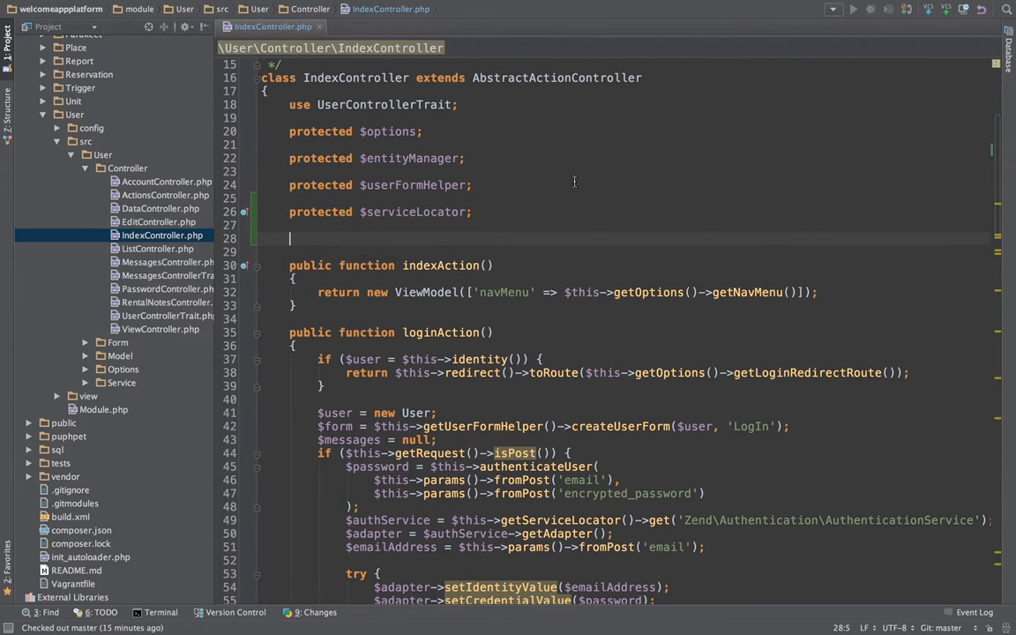
{"action": "type", "text": "public function __construct("}
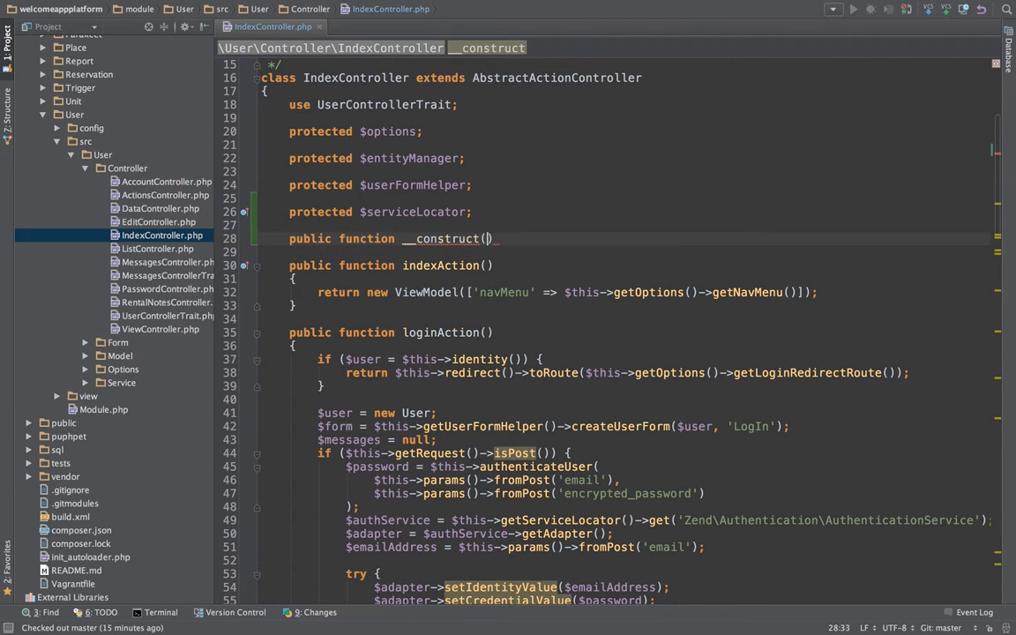
{"action": "type", "text": "$serviceLocator"}
{"action": "left_click", "coordinate": [626, 251]}
{"action": "type", "text": "{"}
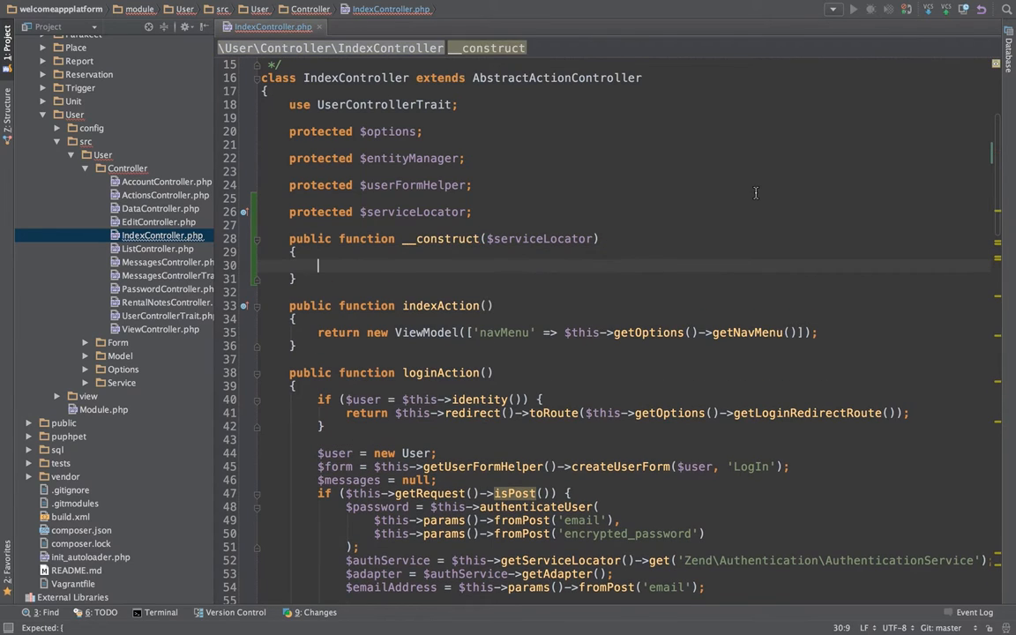
Type the constructor parameter as Zend ServiceLocatorInterface with its import, and start the $this-> assignment
{"action": "scroll", "scroll_direction": "up", "scroll_amount": 3}
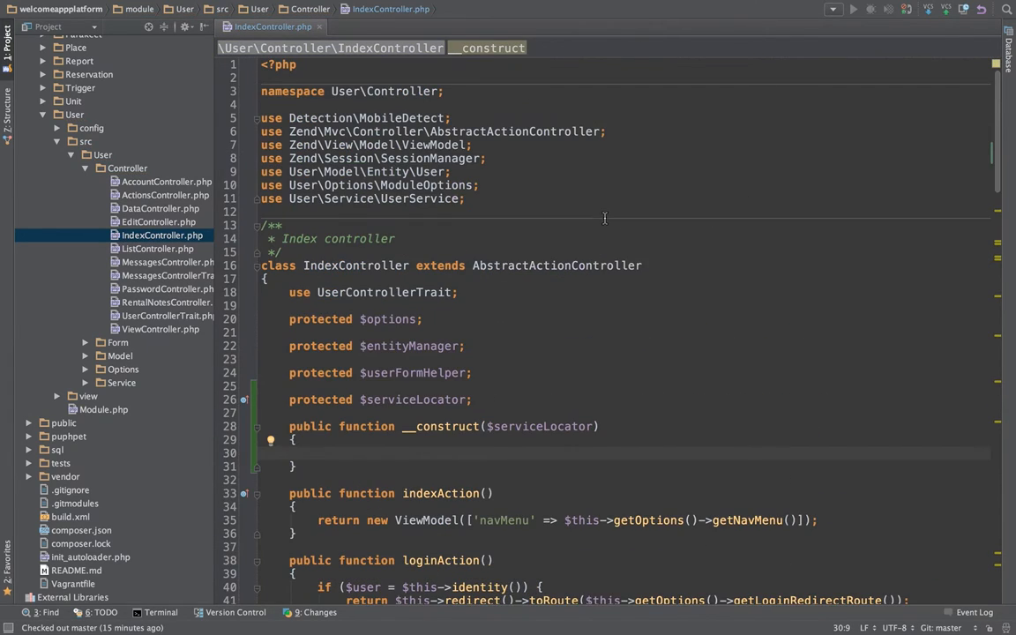
{"action": "left_click", "coordinate": [485, 426]}
{"action": "type", "text": "Service"}
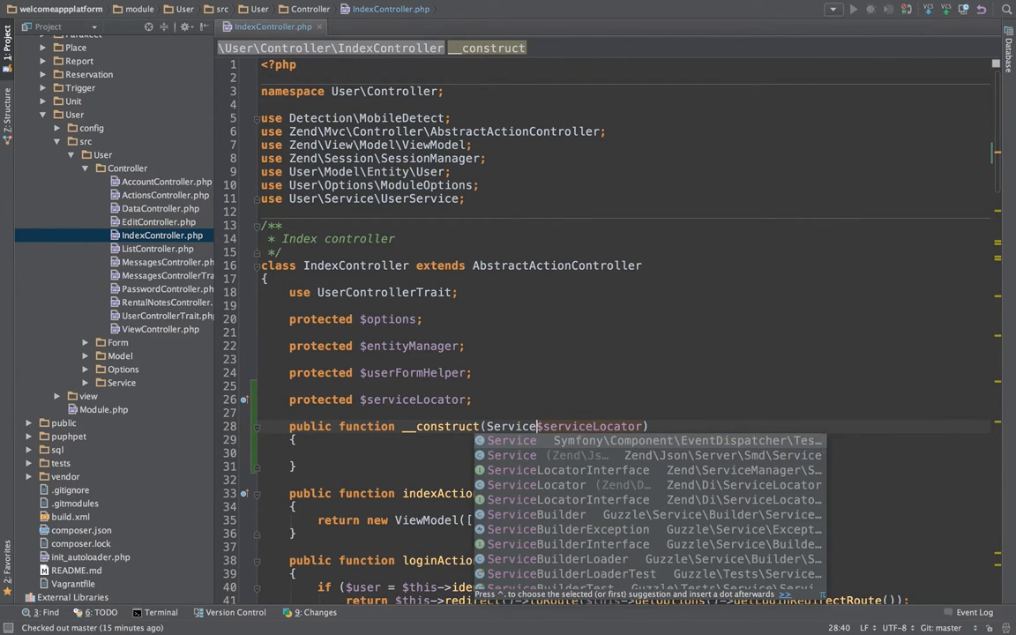
{"action": "type", "text": "Lo"}
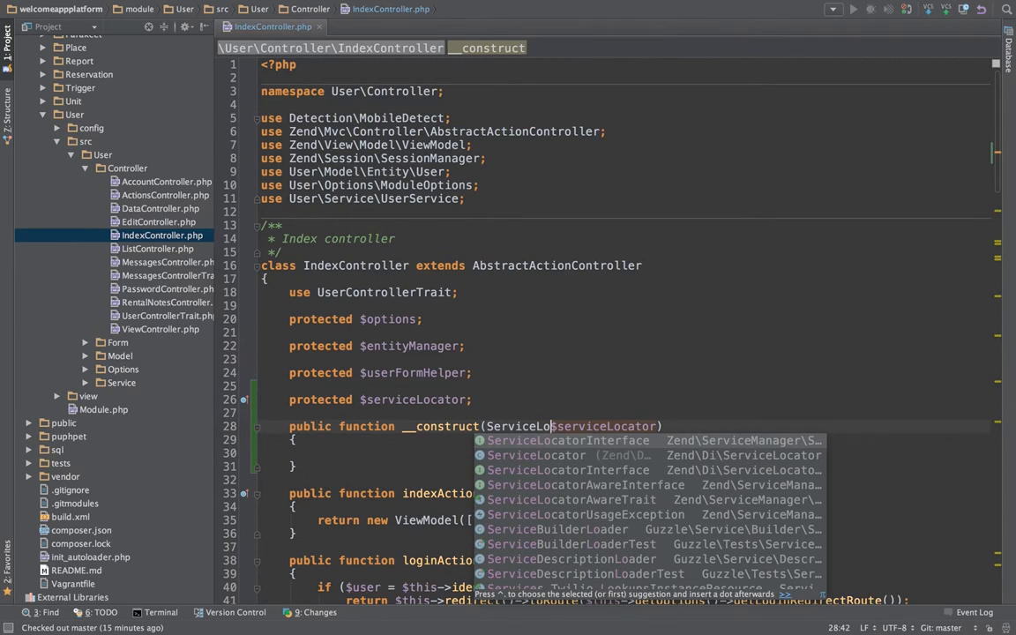
{"action": "left_click", "coordinate": [568, 440]}
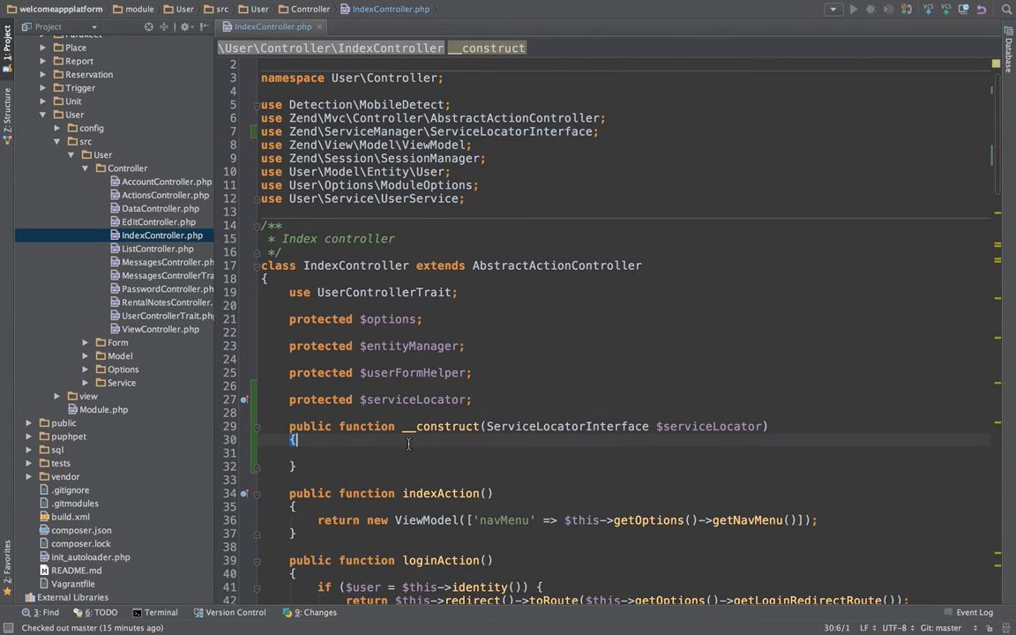
{"action": "type", "text": "$this->serviceLocator = $serviceLocator;"}
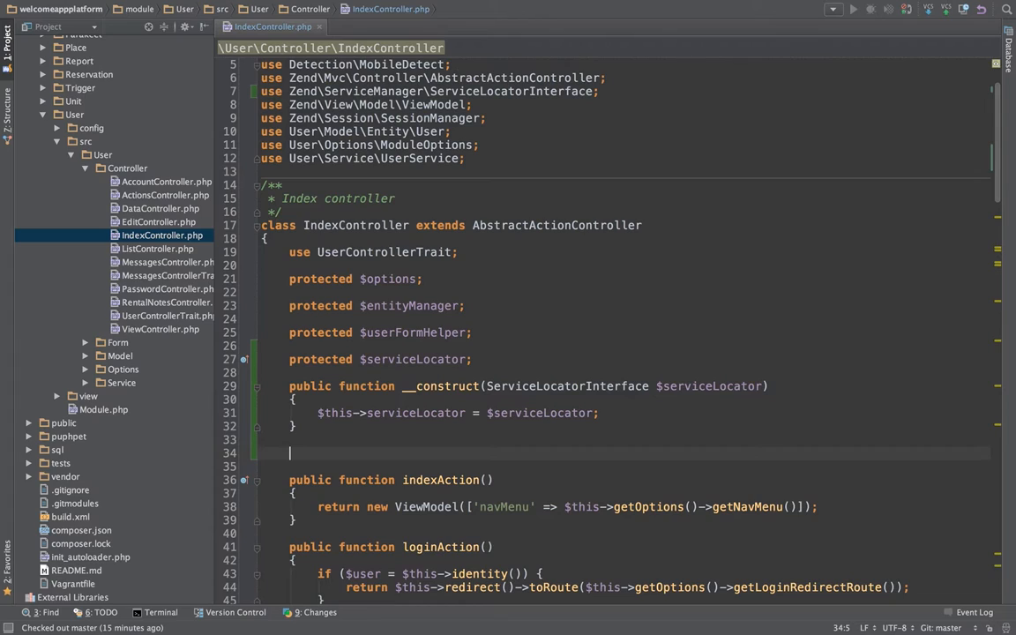
Store $serviceLocator in $this->serviceLocator and locate loginAction's getServiceLocator call
{"action": "left_click", "coordinate": [690, 385]}
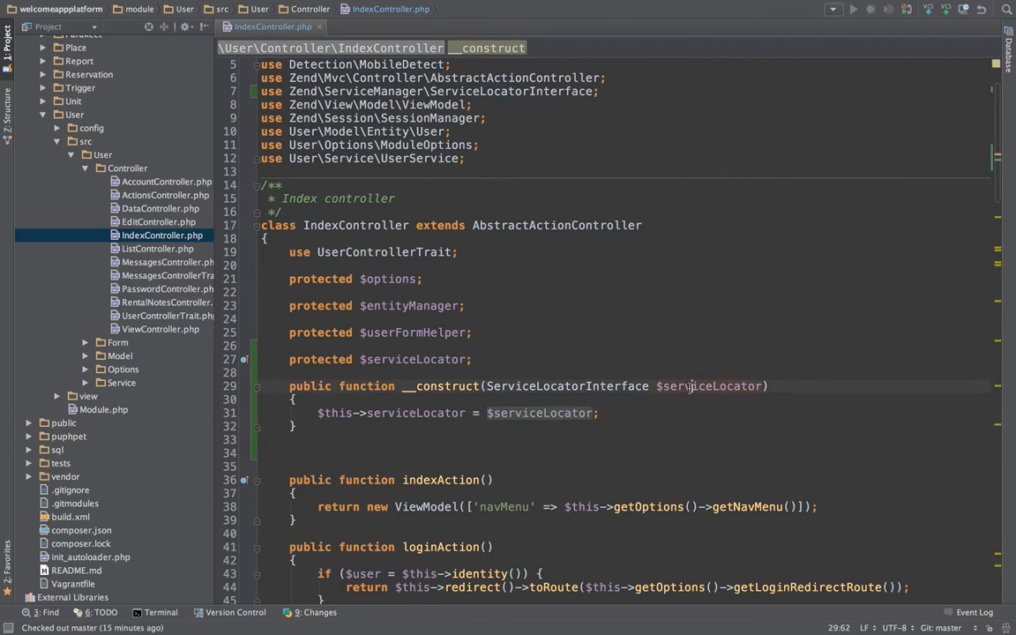
{"action": "scroll", "scroll_direction": "down", "scroll_amount": 3}
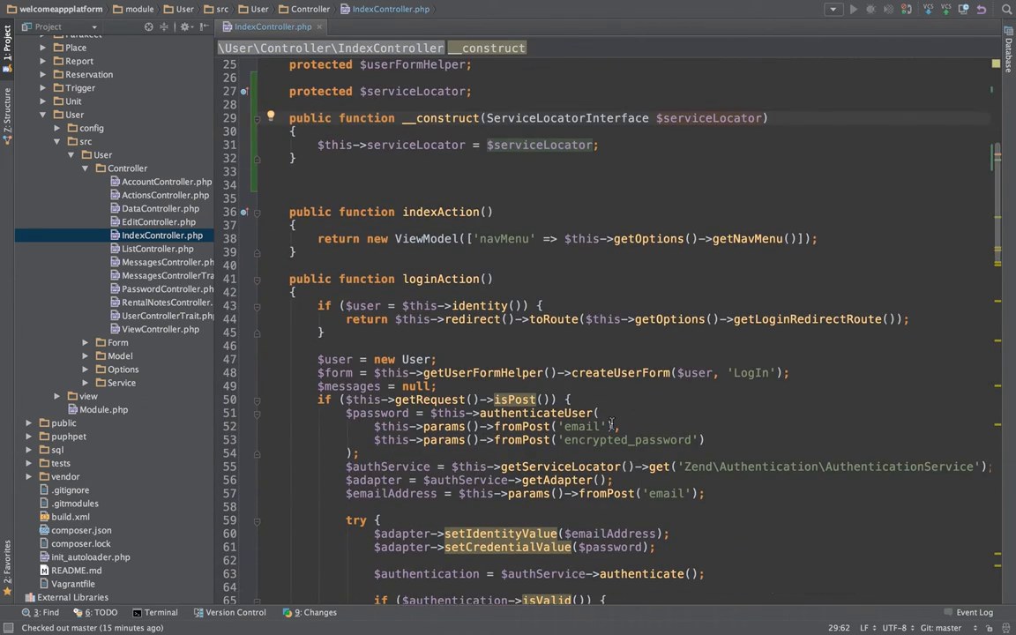
{"action": "scroll", "scroll_direction": "down", "scroll_amount": 3}
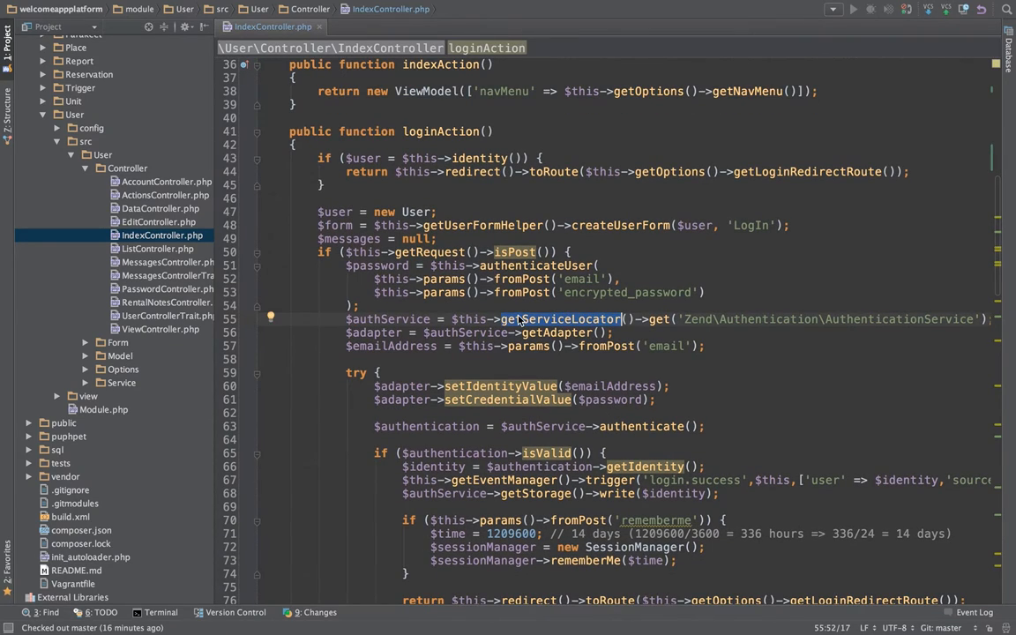
{"action": "scroll", "scroll_direction": "up", "scroll_amount": 3}
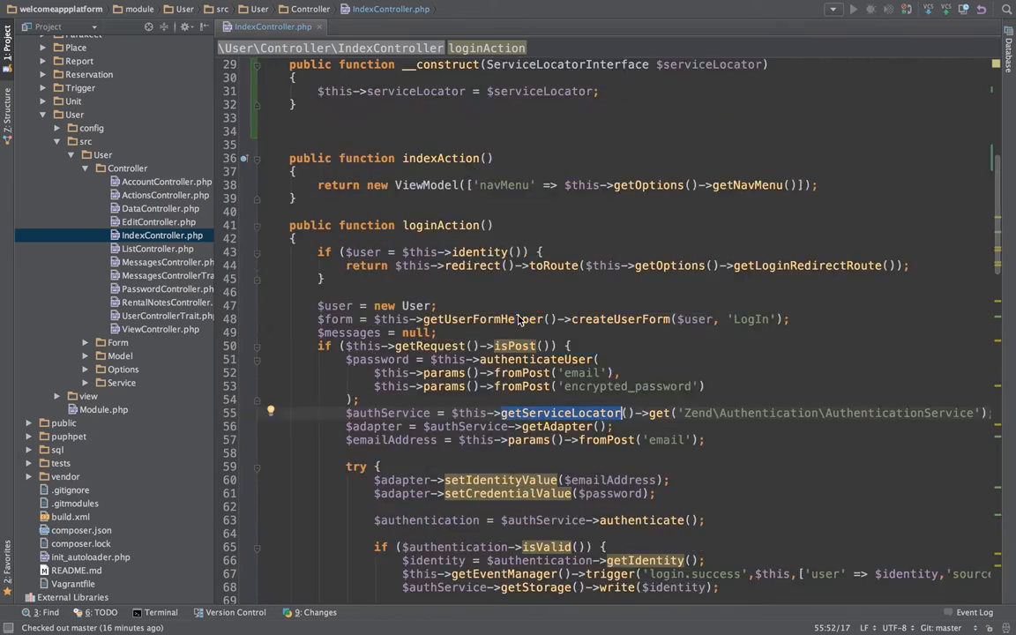
{"action": "scroll", "scroll_direction": "up", "scroll_amount": 3}
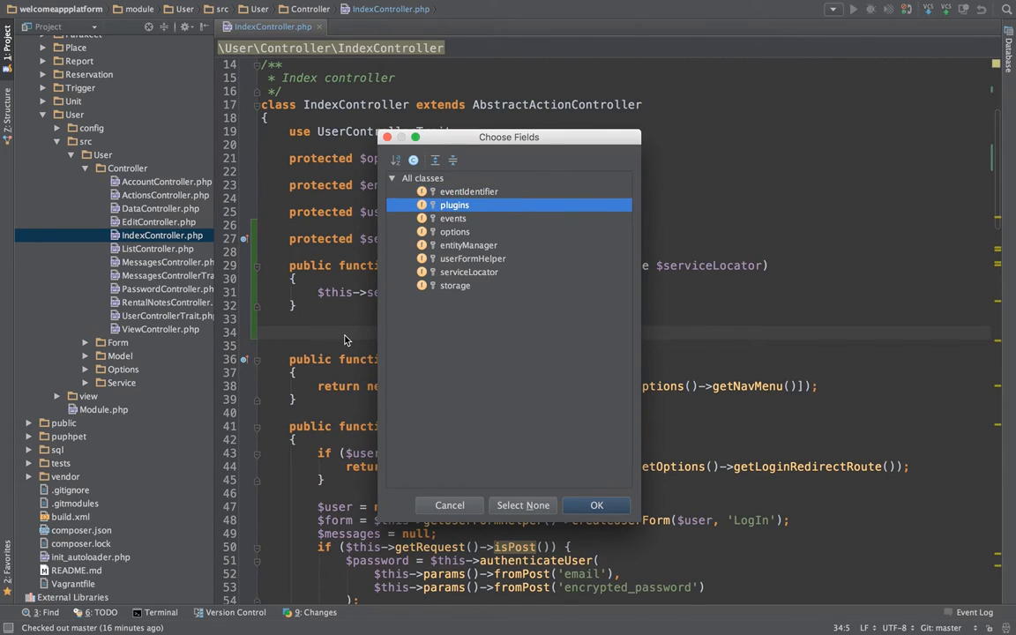
{"action": "left_click", "coordinate": [596, 504]}
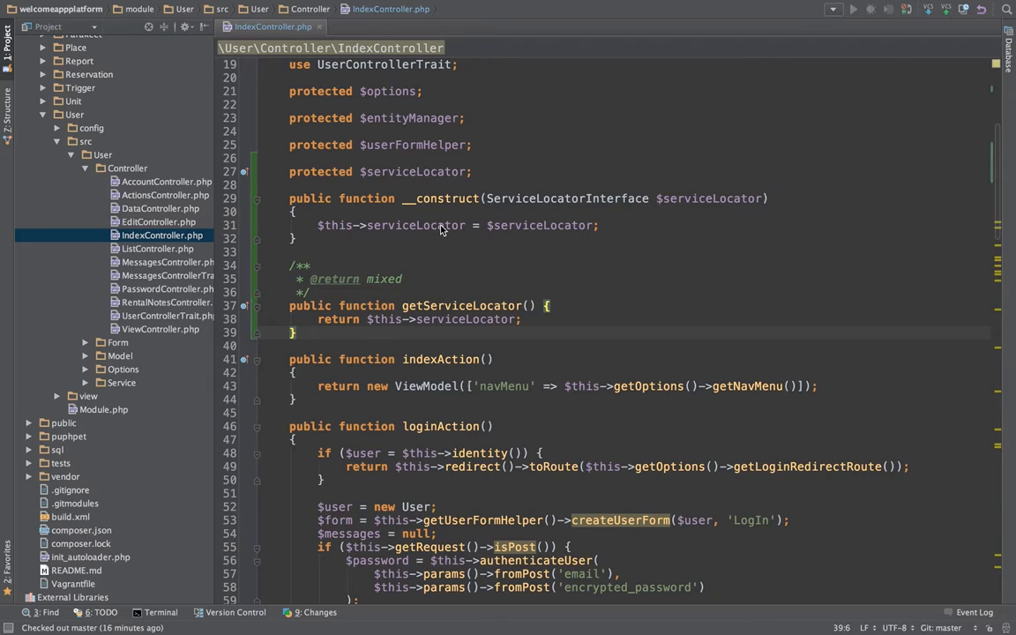
{"action": "double_click", "coordinate": [383, 279]}
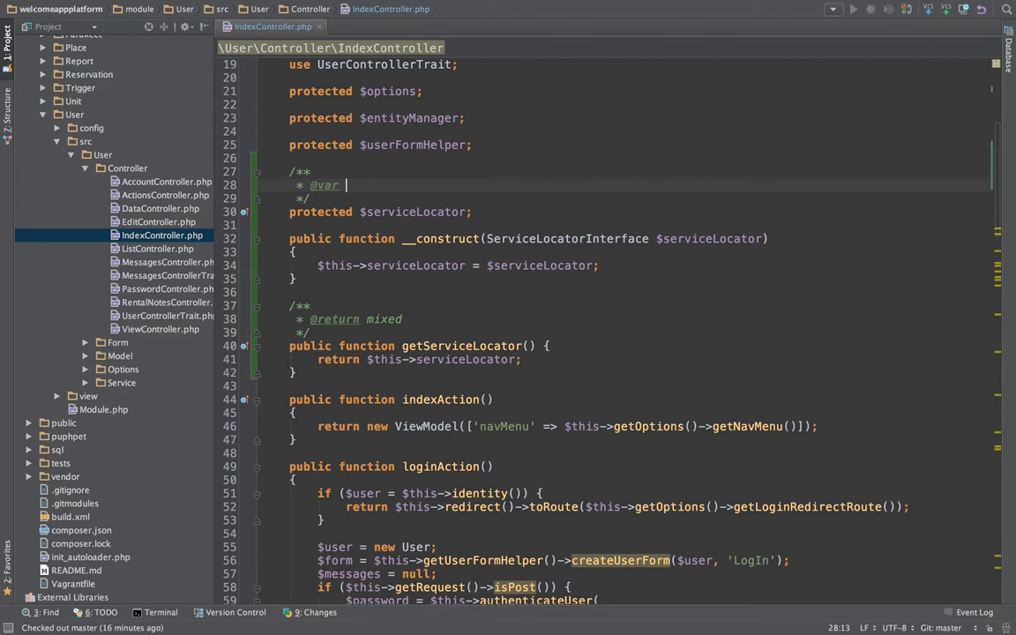
{"action": "type", "text": "ServiceLocatorInterface"}
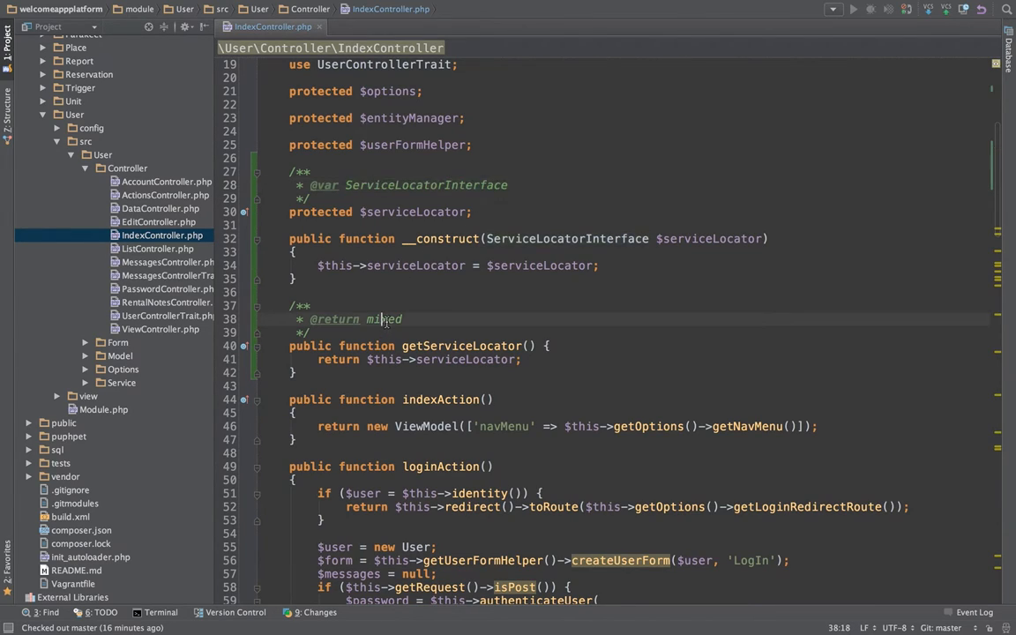
{"action": "type", "text": "ServiceLocatorInterface"}
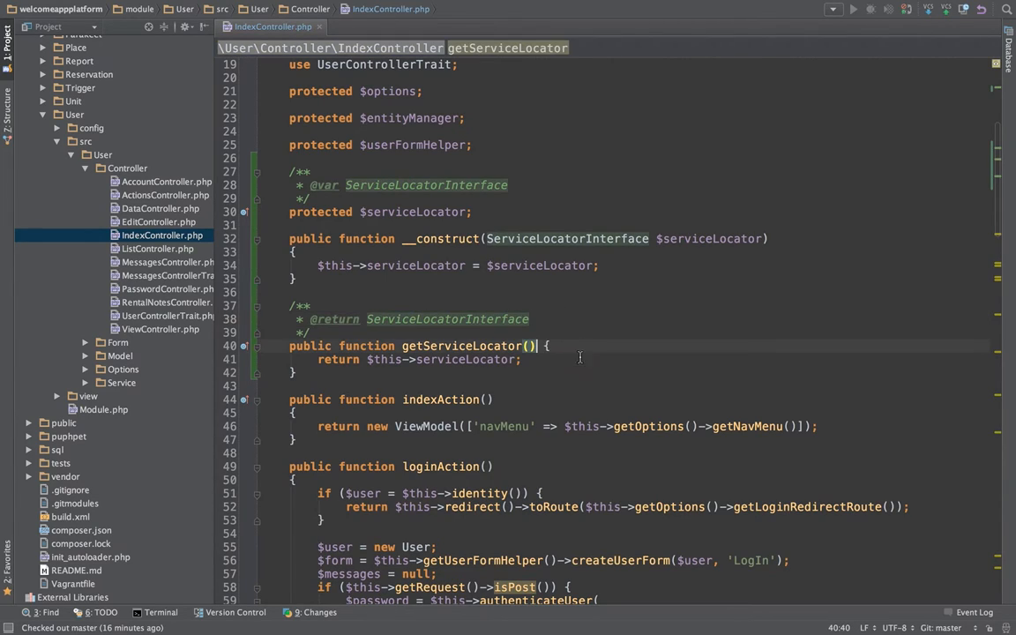
{"action": "left_click", "coordinate": [273, 386]}
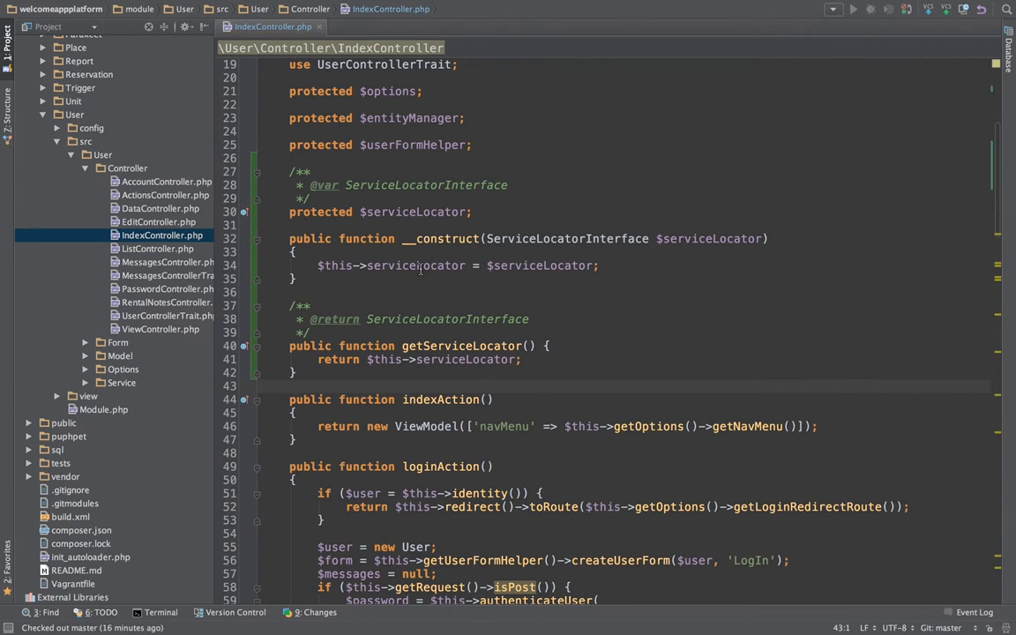
{"action": "left_click", "coordinate": [57, 128]}
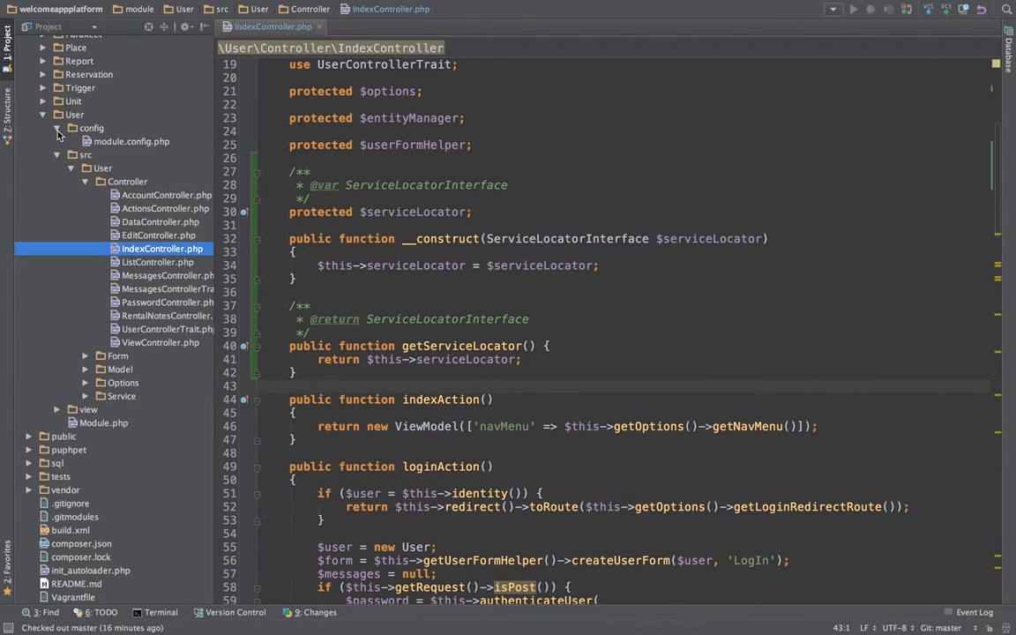
Open the User module's module.config.php to view the invokable controllers
{"action": "double_click", "coordinate": [132, 142]}
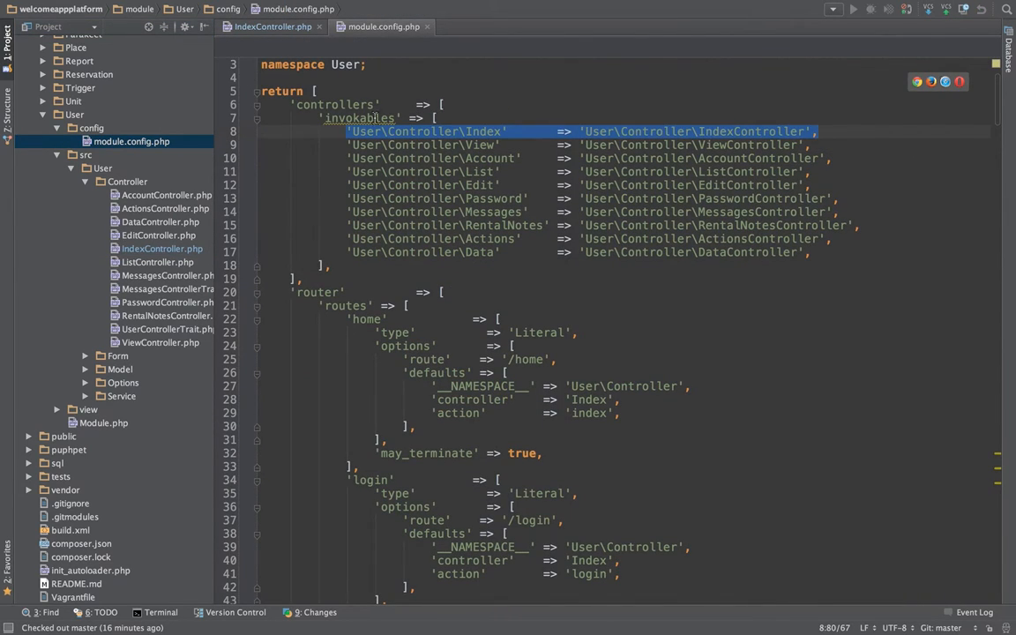
{"action": "mouse_move", "coordinate": [761, 136]}
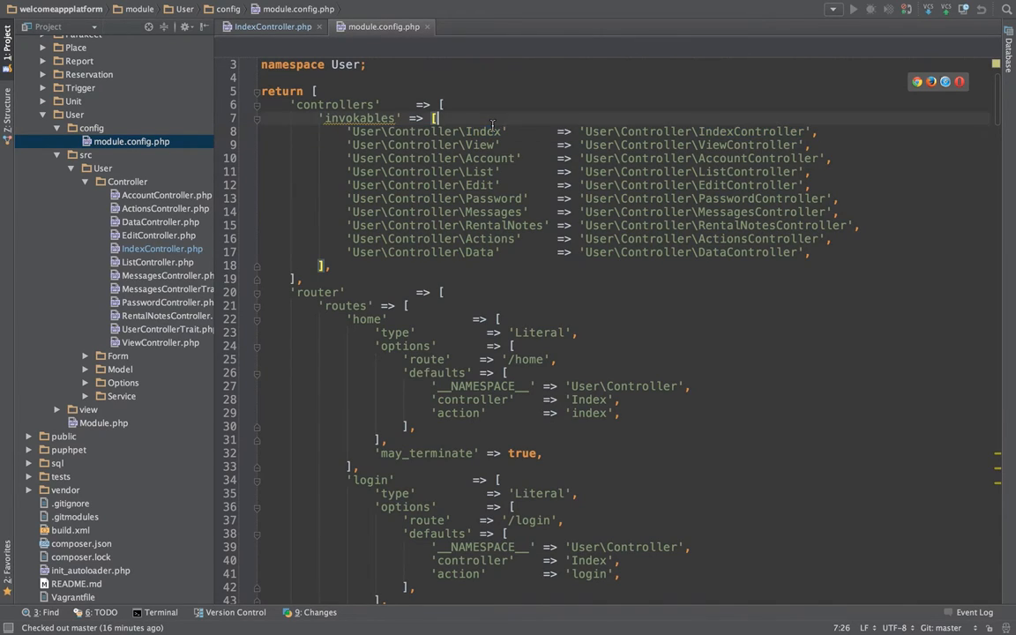
{"action": "mouse_move", "coordinate": [412, 305]}
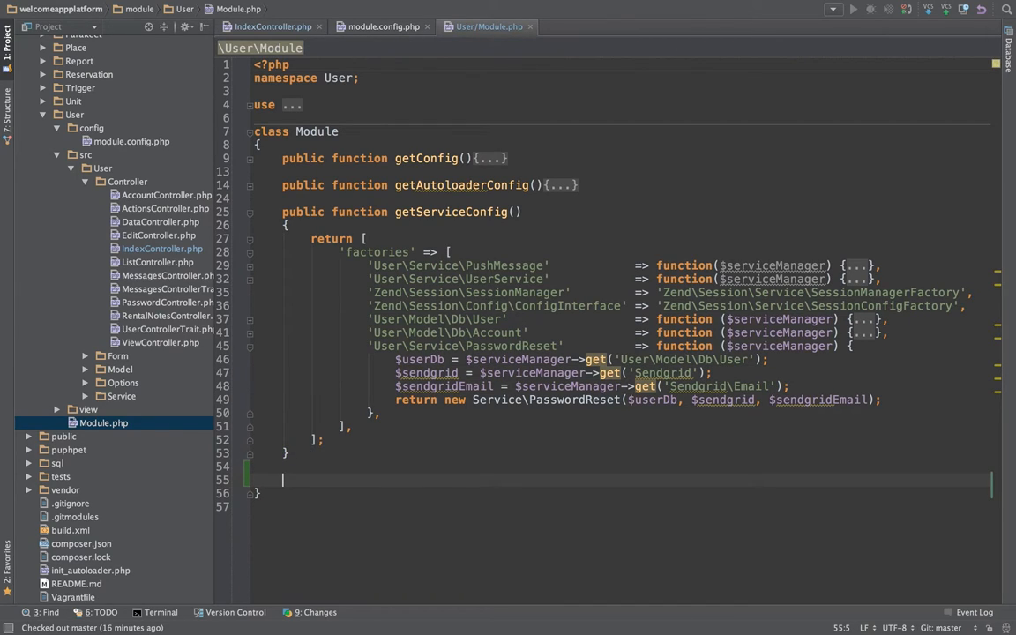
Add getControllerConfig returning 'factories' with a 'User\Controller\Index' closure copied from module.config.php
{"action": "type", "text": "pu"}
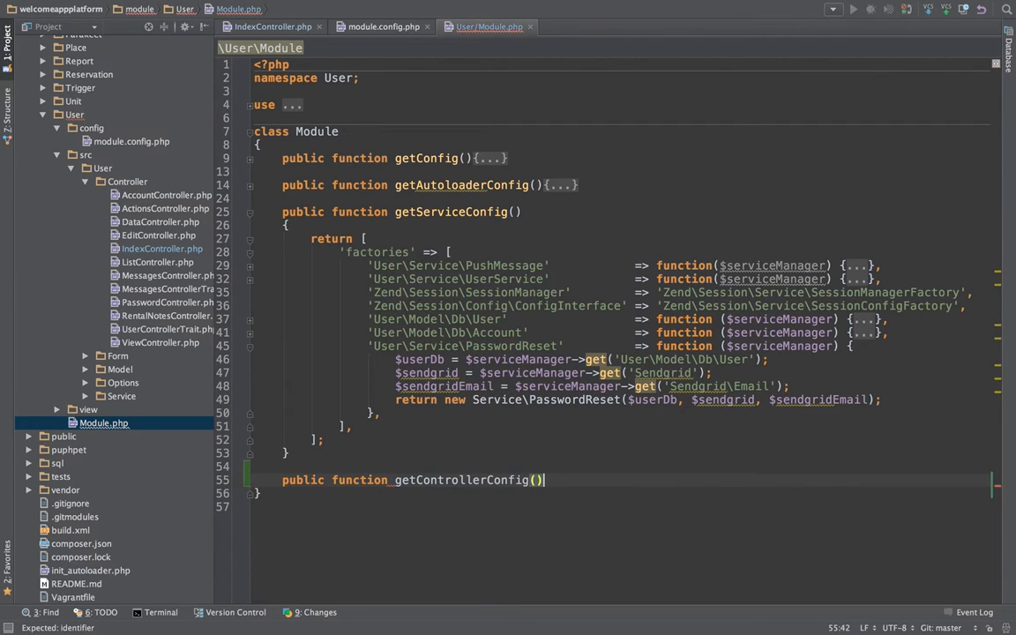
{"action": "type", "text": "{"}
{"action": "type", "text": "return ["}
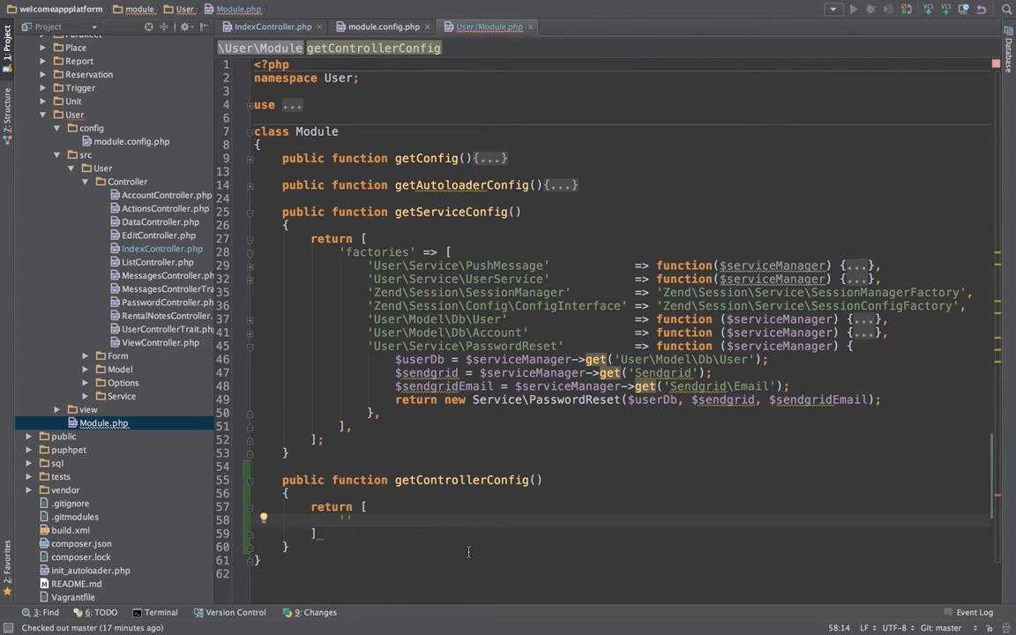
{"action": "type", "text": "'factories'"}
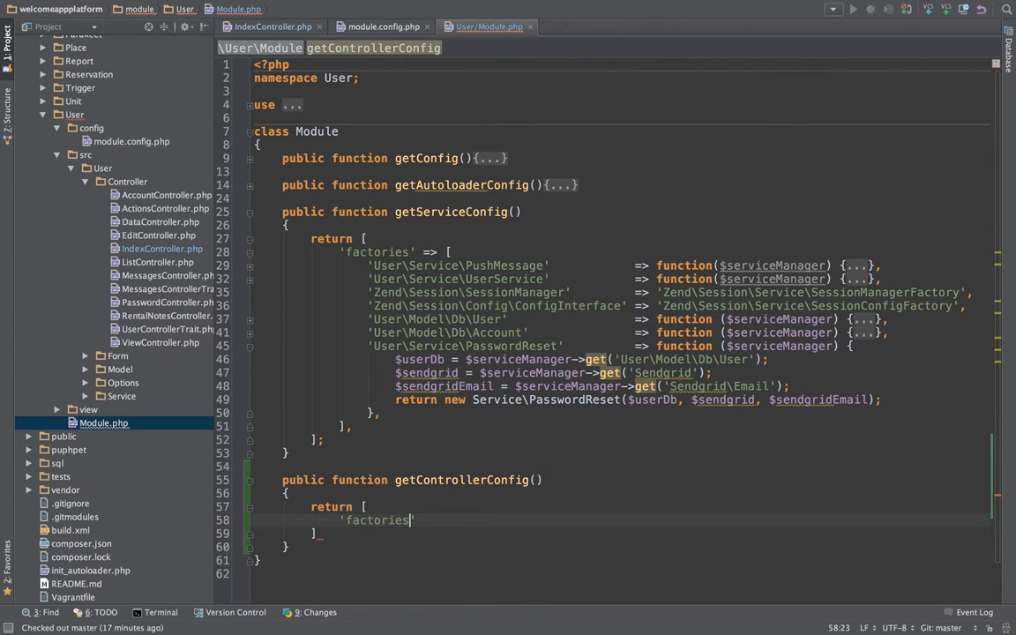
{"action": "type", "text": "=> ["}
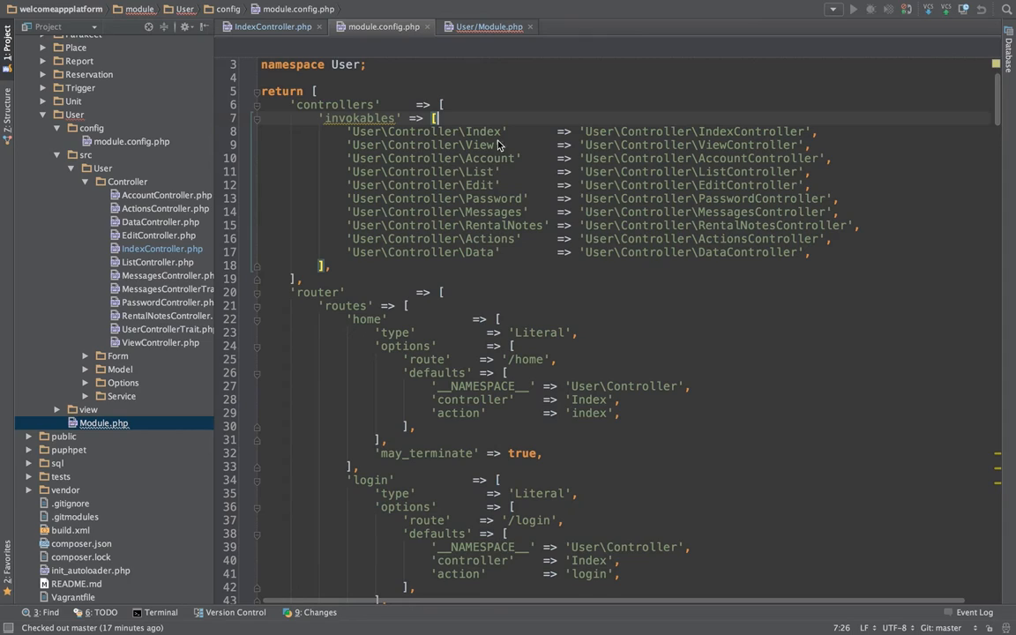
{"action": "double_click", "coordinate": [428, 131]}
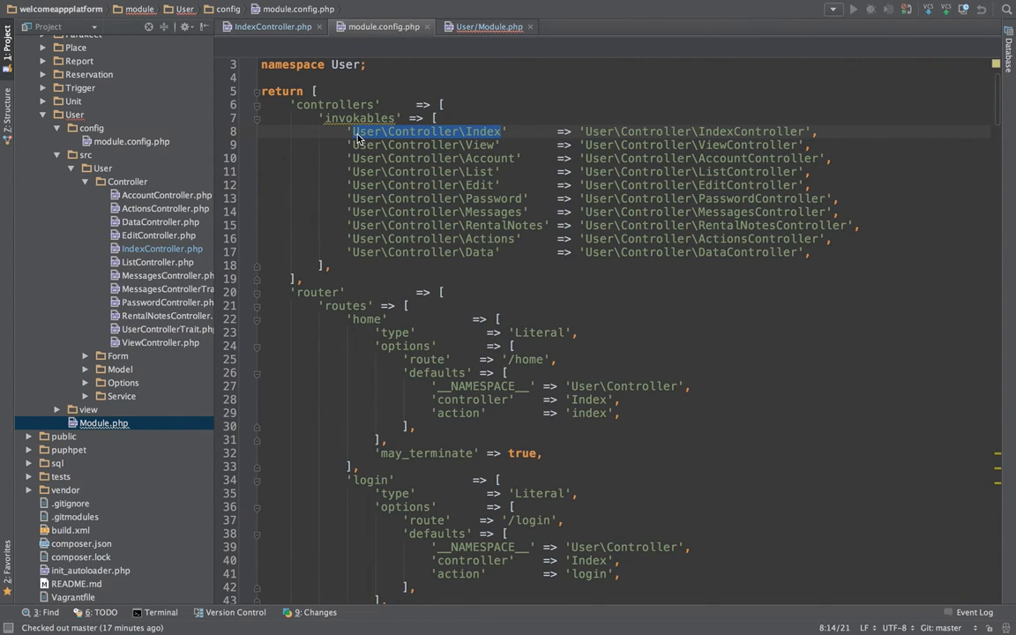
{"action": "left_click", "coordinate": [488, 27]}
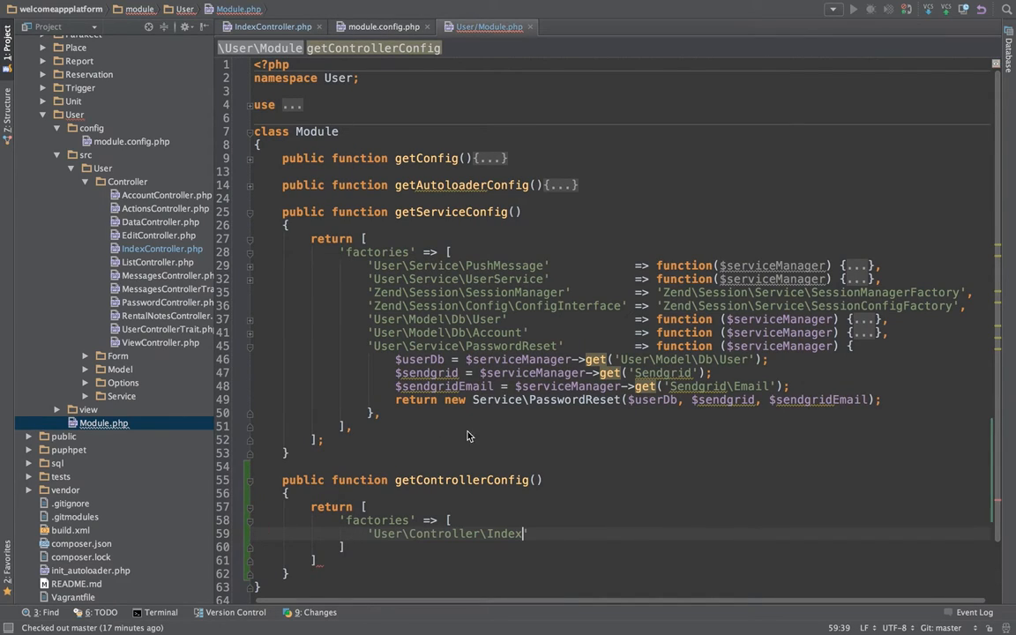
{"action": "type", "text": "=> function ($serviceManager) {"}
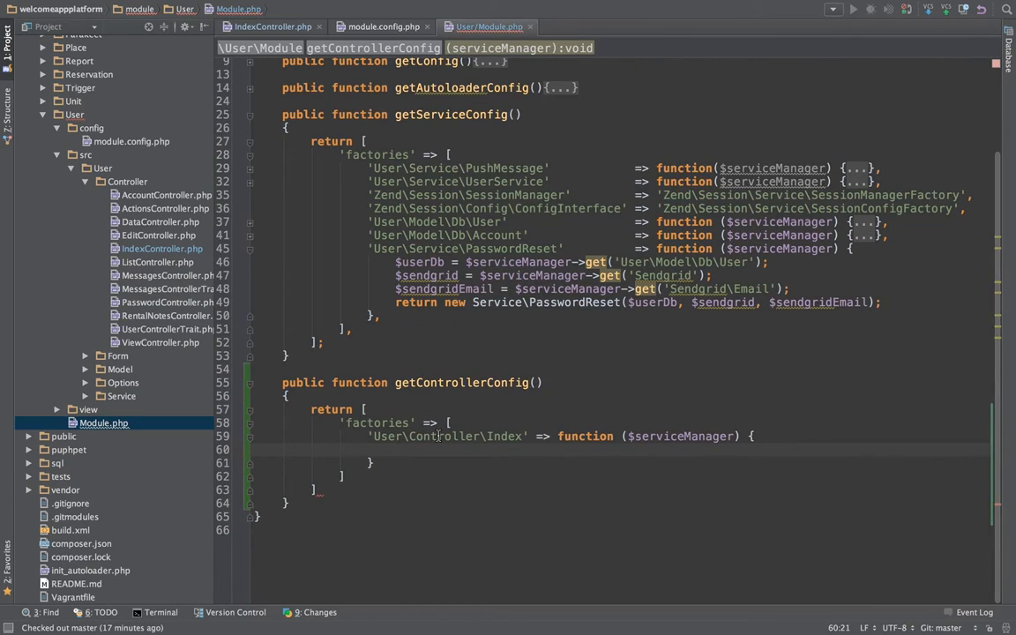
Have the factory fetch the service locator and return new Controller\IndexController($serviceLocator)
{"action": "type", "text": "$serviceLocator ="}
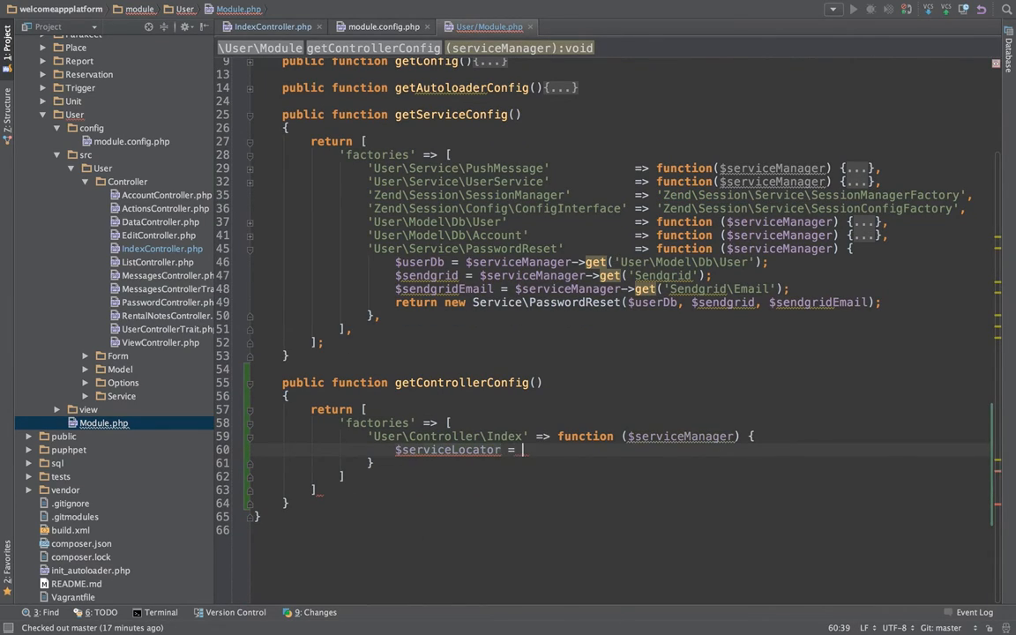
{"action": "type", "text": "$servic"}
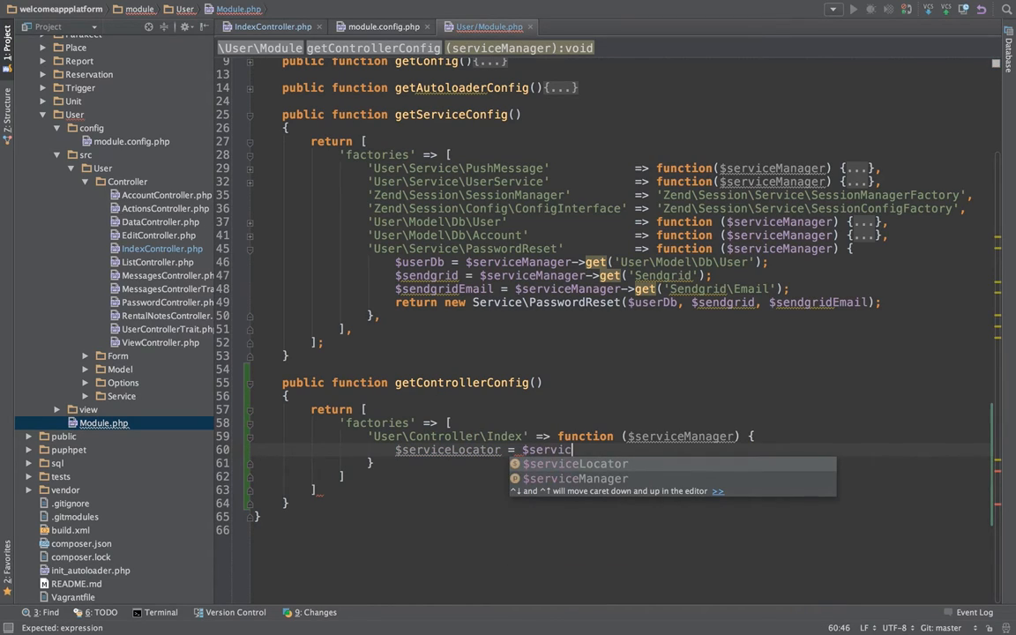
{"action": "type", "text": "eManager->f"}
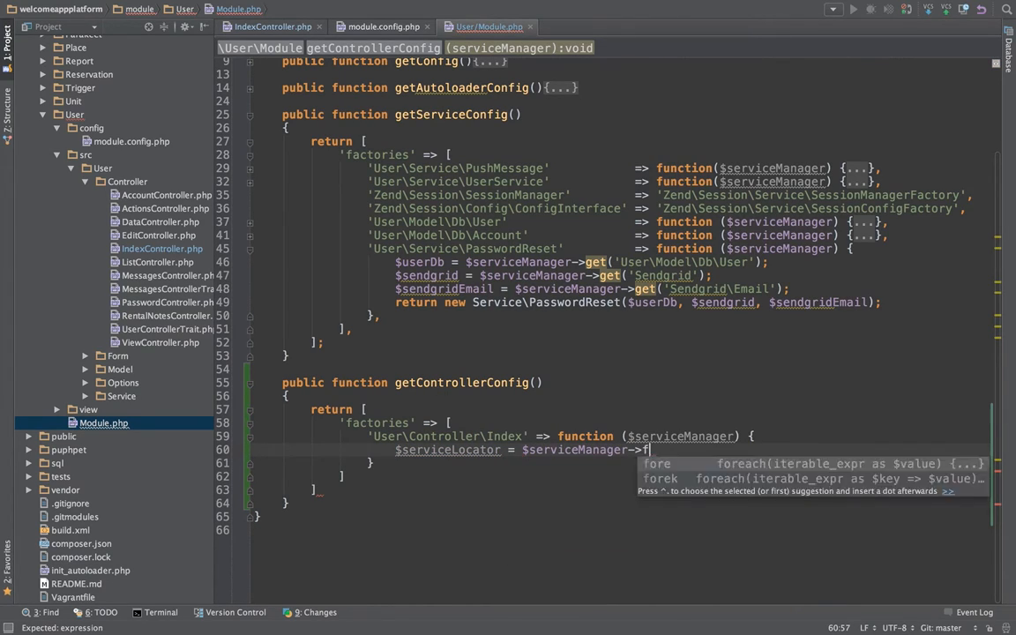
{"action": "type", "text": "getServiceLocator();"}
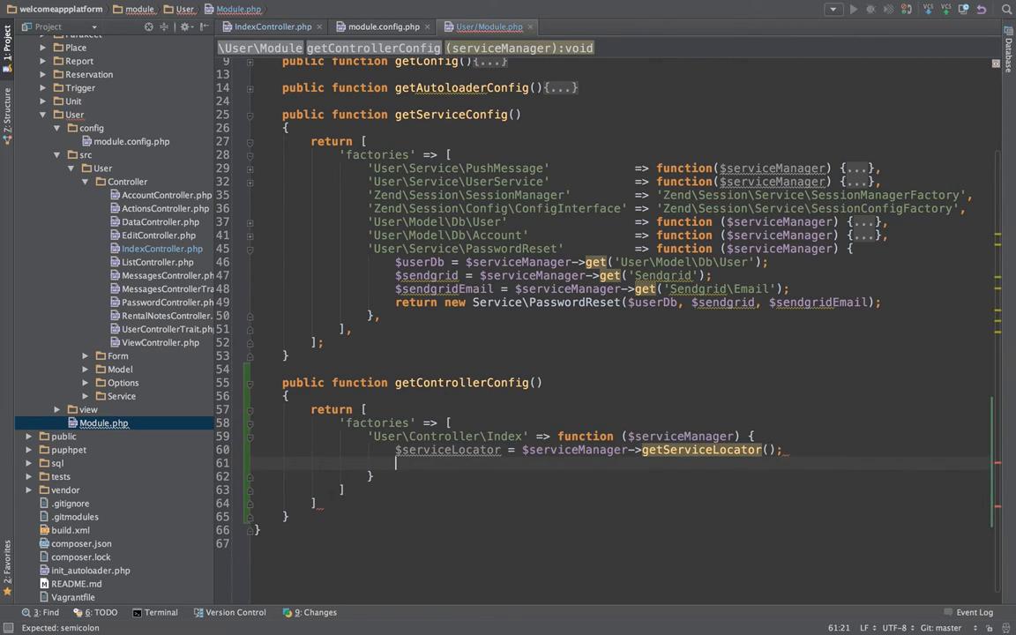
{"action": "type", "text": "$userIndexController ="}
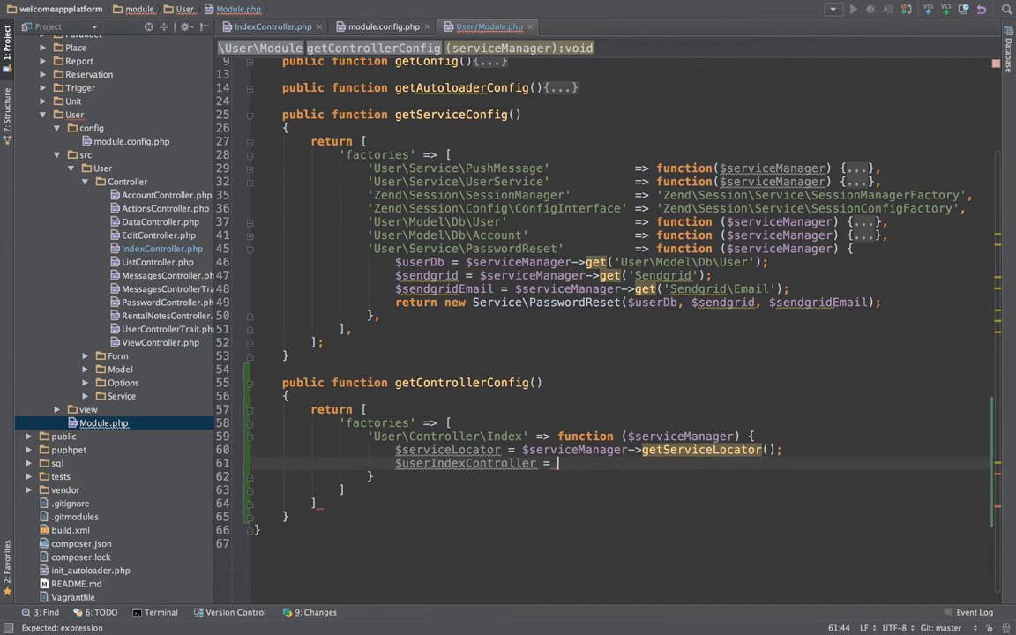
{"action": "type", "text": "new Controller\\IndexController("}
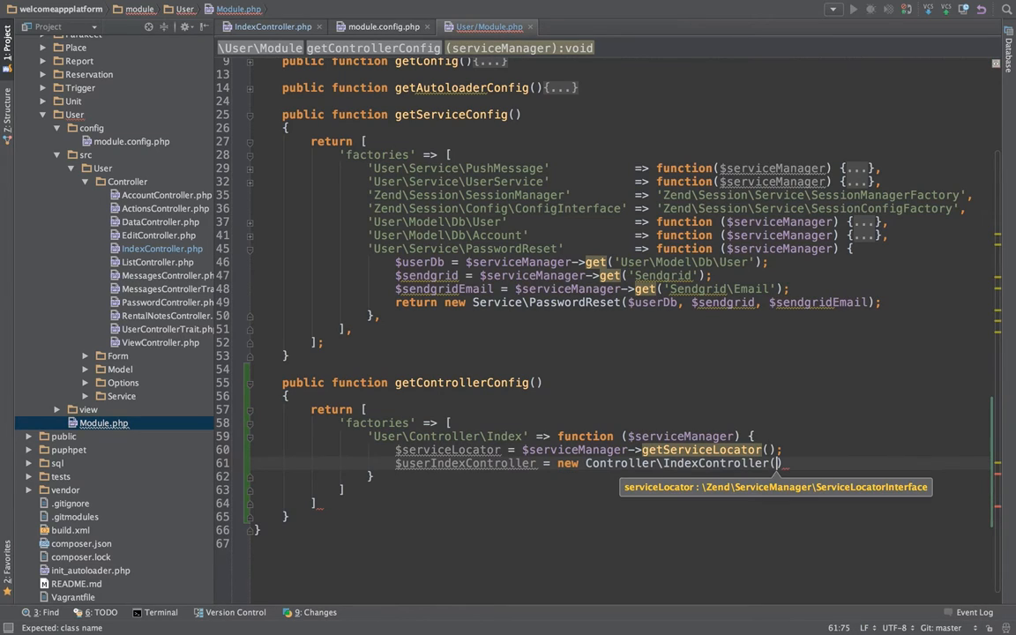
{"action": "type", "text": "$serviceLocator"}
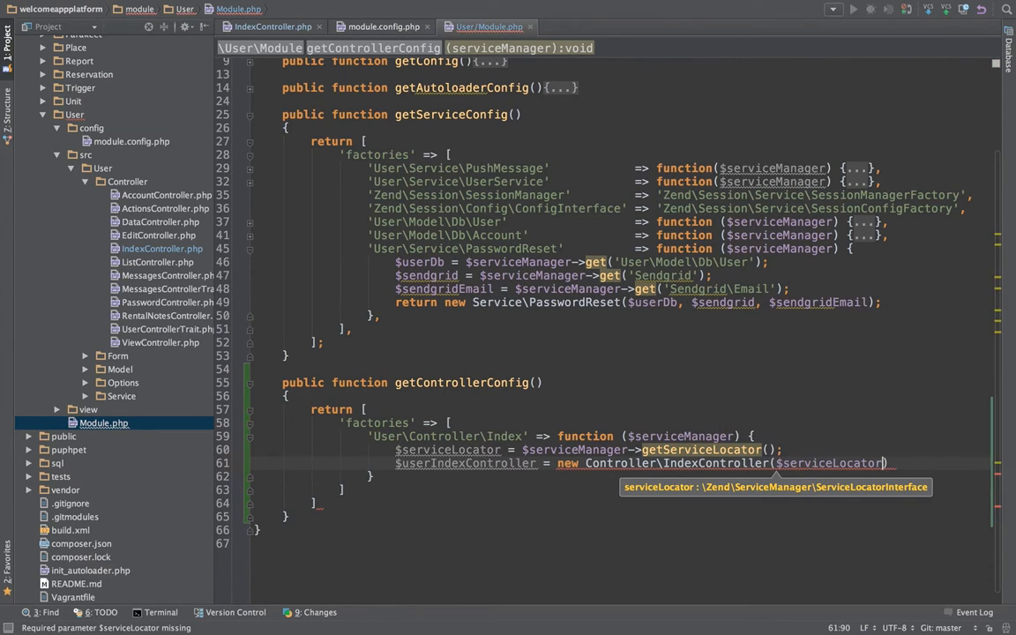
{"action": "type", "text": "return"}
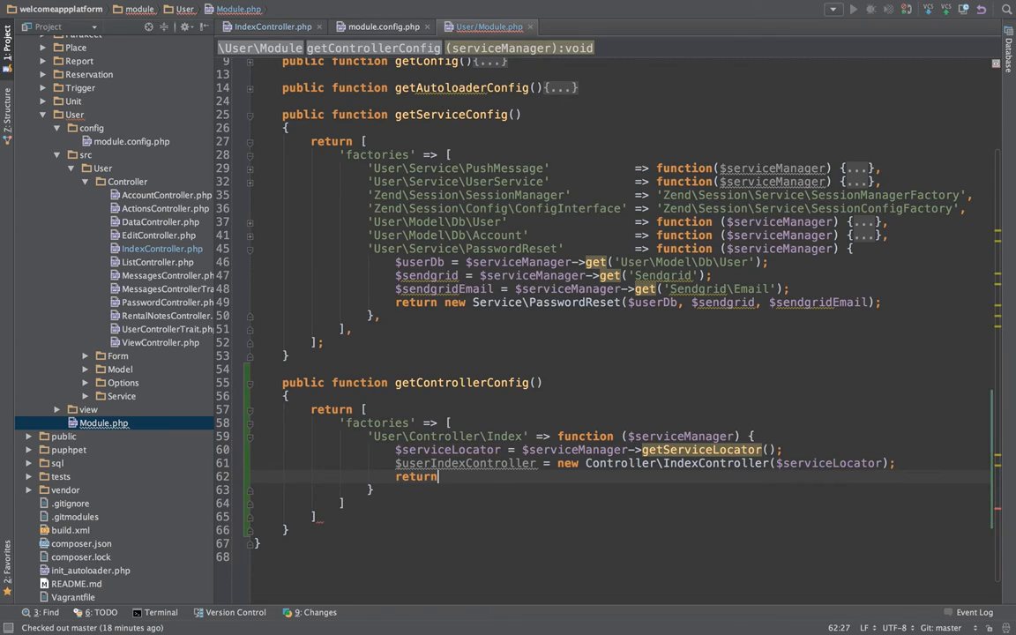
{"action": "type", "text": "$userIndexController"}
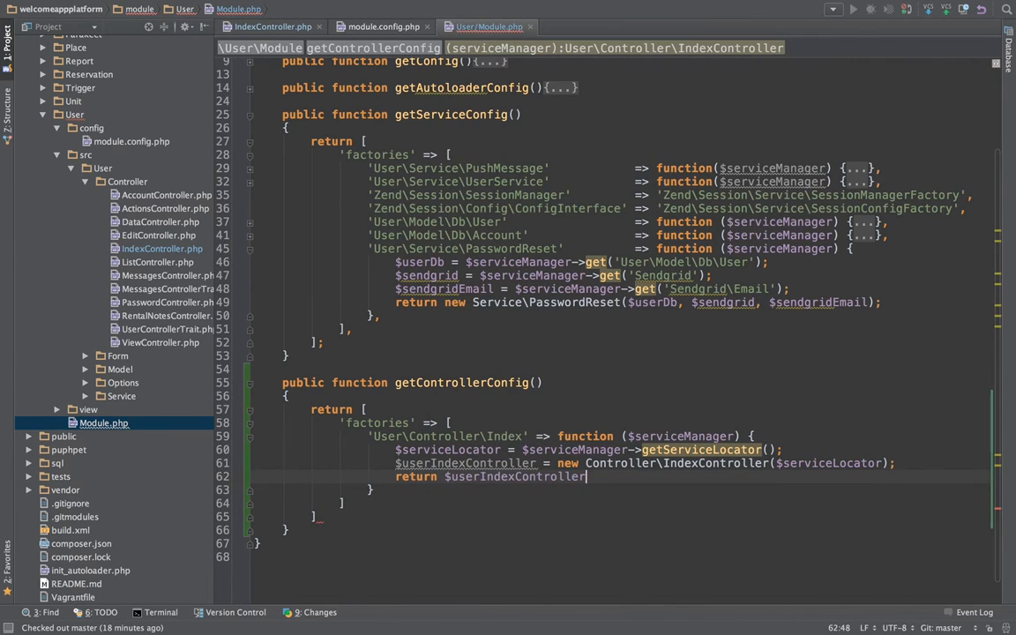
{"action": "type", "text": ";"}
{"action": "left_click", "coordinate": [622, 503]}
{"action": "type", "text": ","}
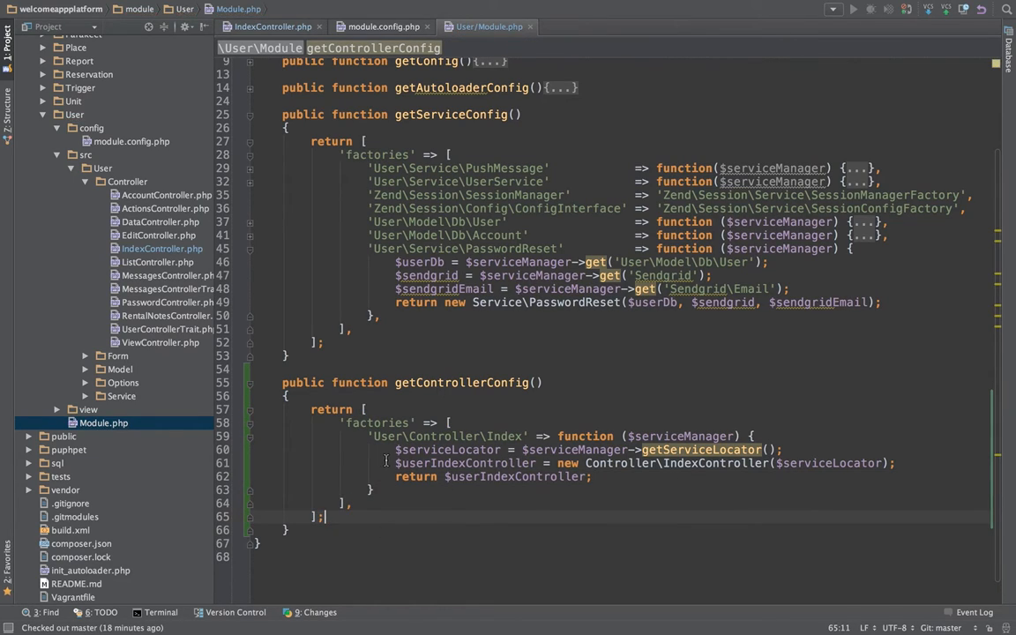
Delete the 'User\Controller\Index' invokable and reload the login page without deprecation warnings
{"action": "left_click", "coordinate": [382, 25]}
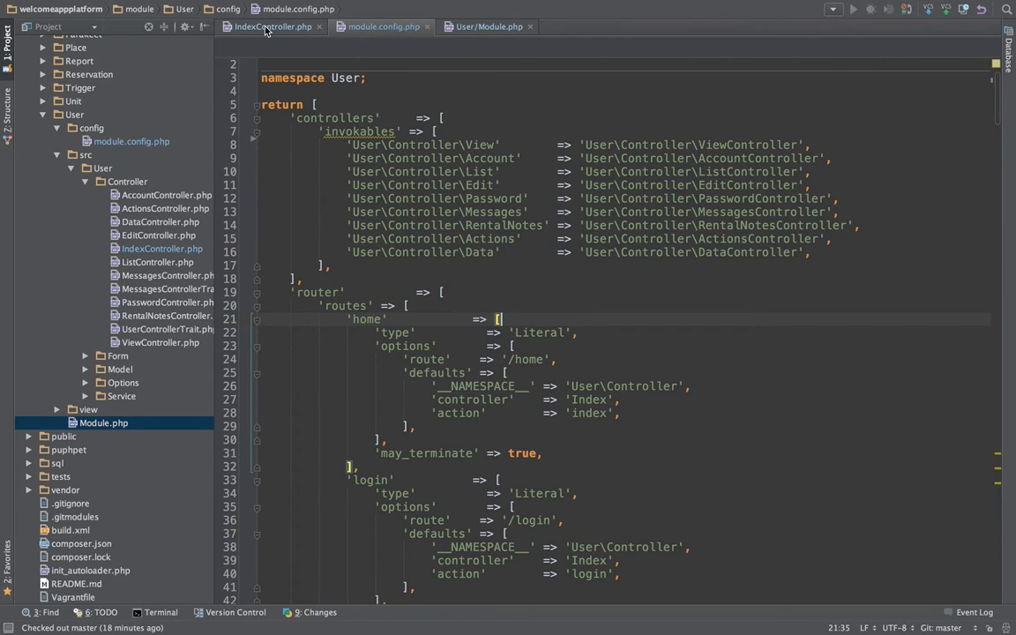
{"action": "left_click", "coordinate": [272, 26]}
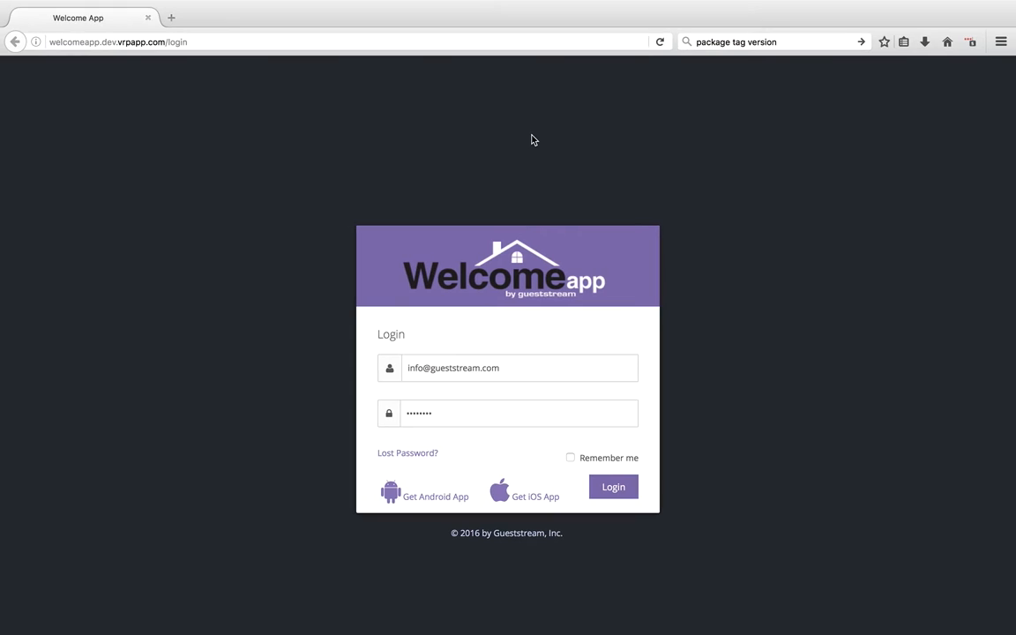
{"action": "key", "text": "alt+tab"}
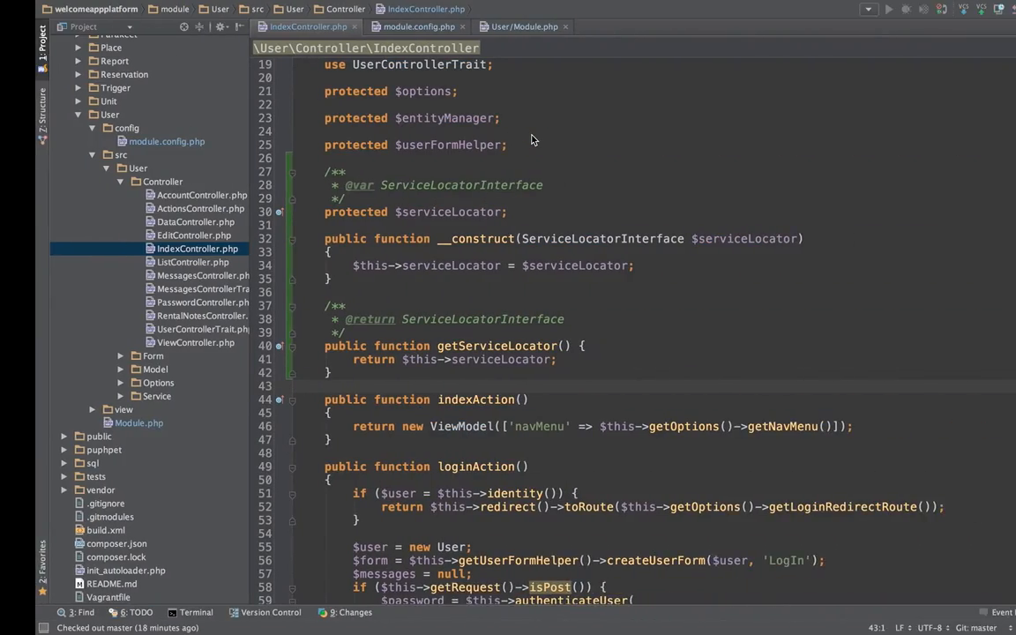